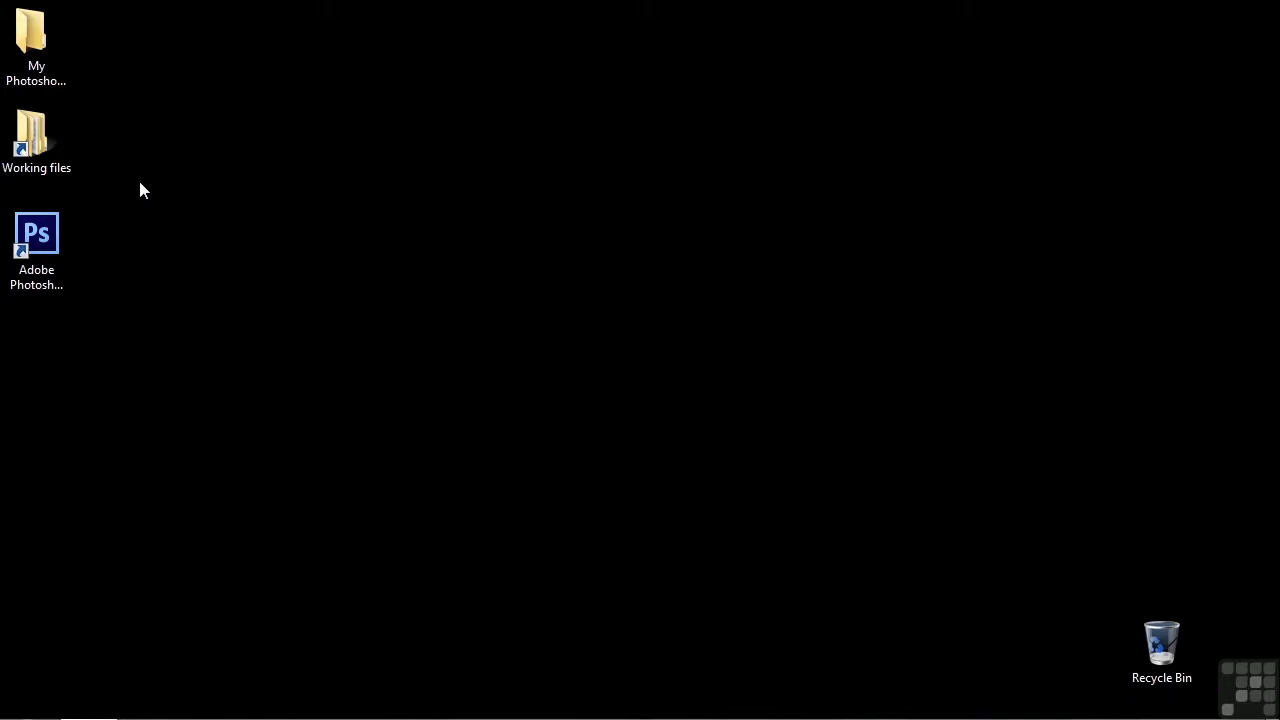
Step: Launch Photoshop and create a 1200×1200 px, 300 ppi document with a transparent background
{"action": "double_click", "coordinate": [36, 233]}
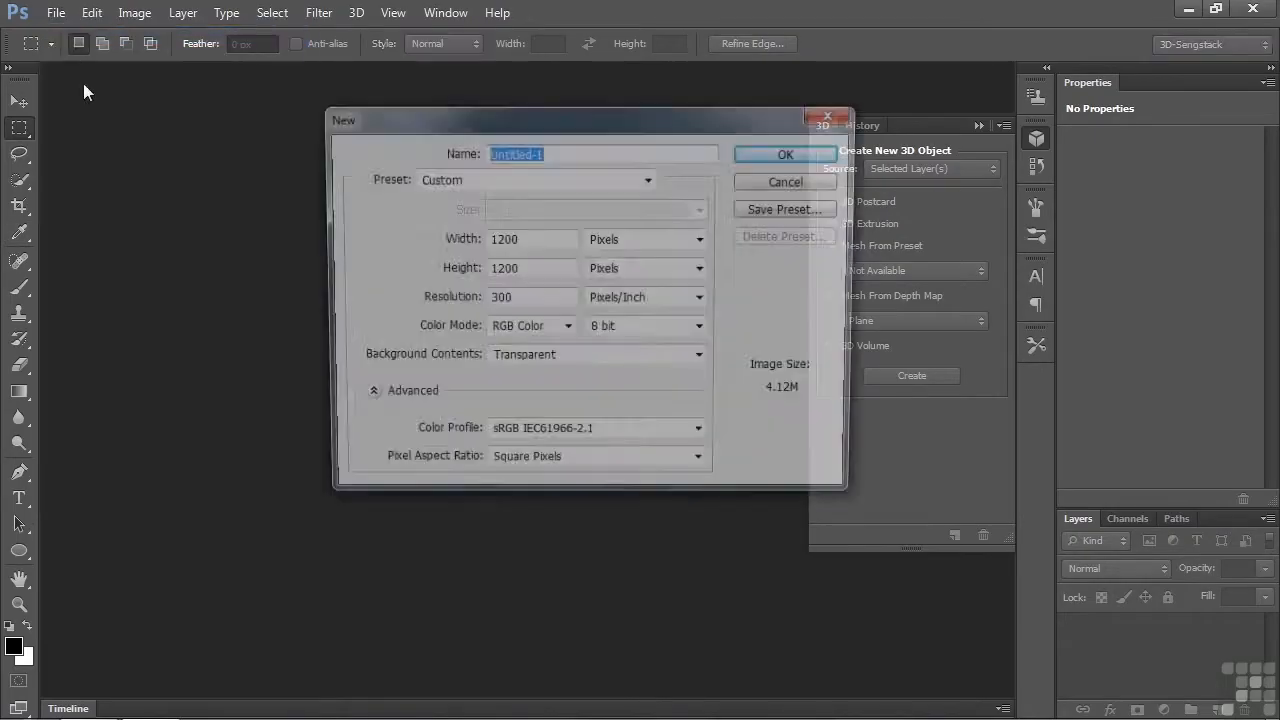
{"action": "left_click", "coordinate": [785, 154]}
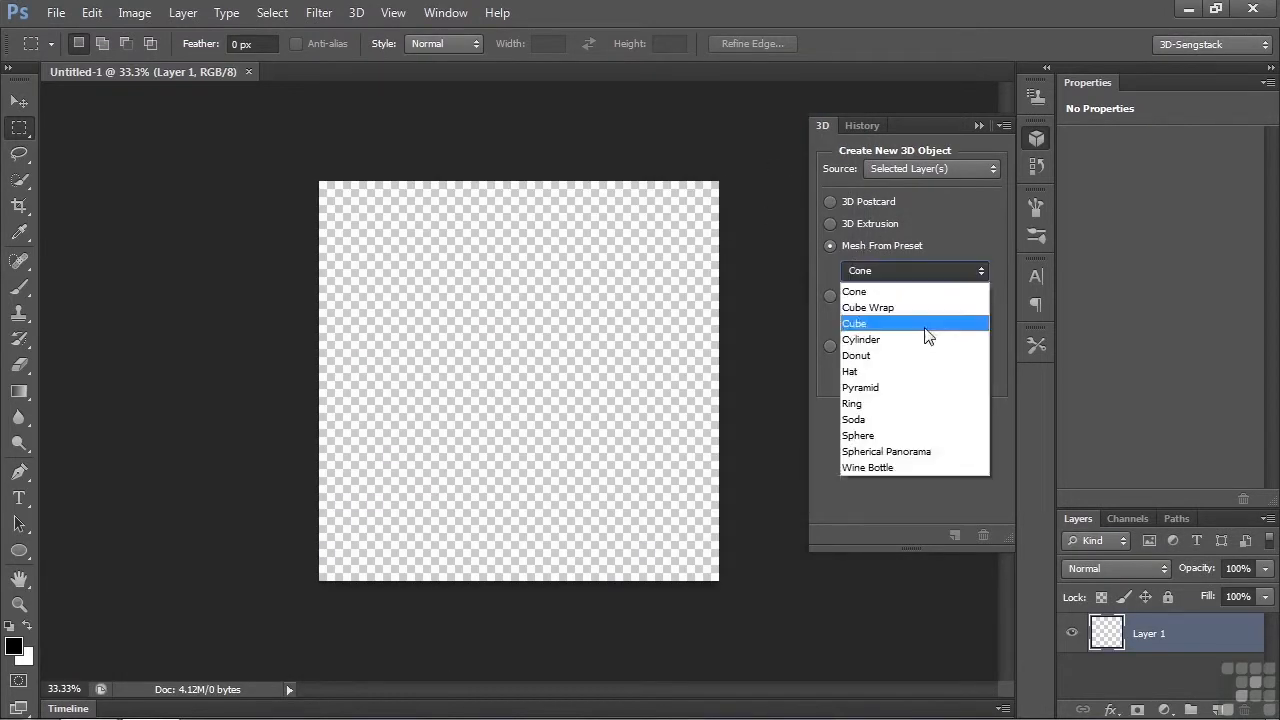
Step: Turn Layer 1 into a preset Sphere mesh and select its Sphere_Material
{"action": "left_click", "coordinate": [858, 435]}
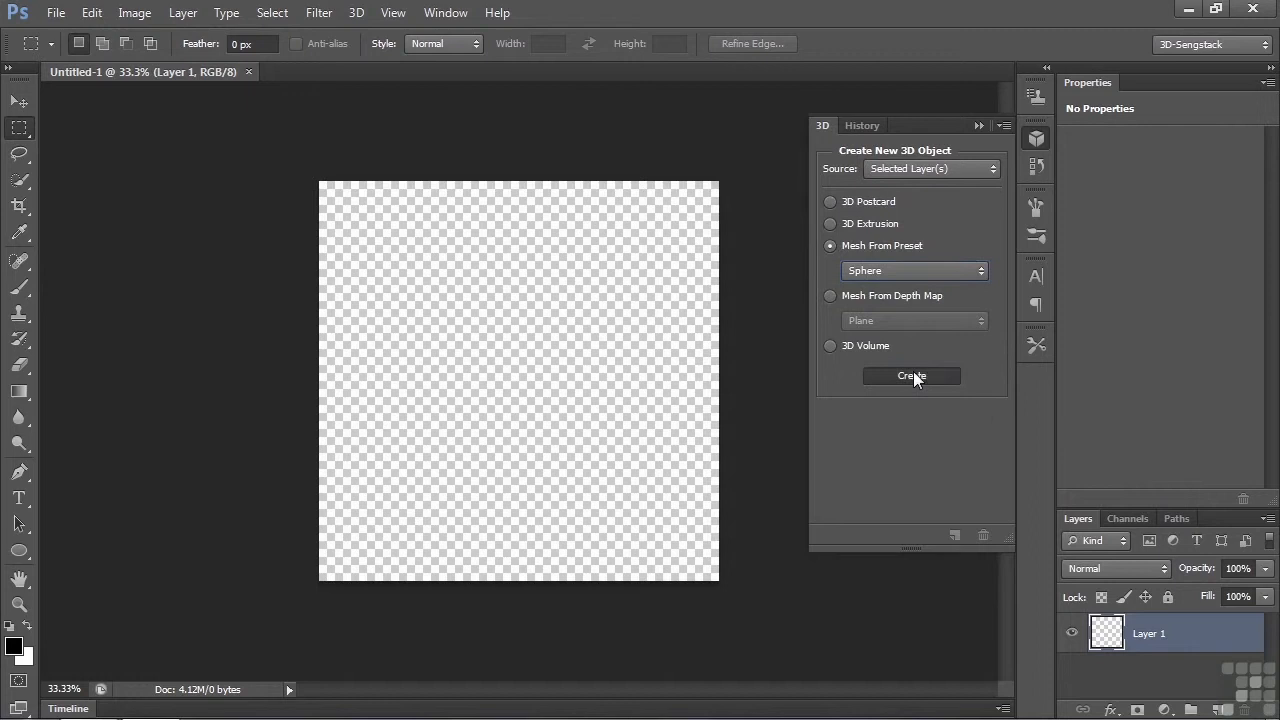
{"action": "left_click", "coordinate": [911, 375]}
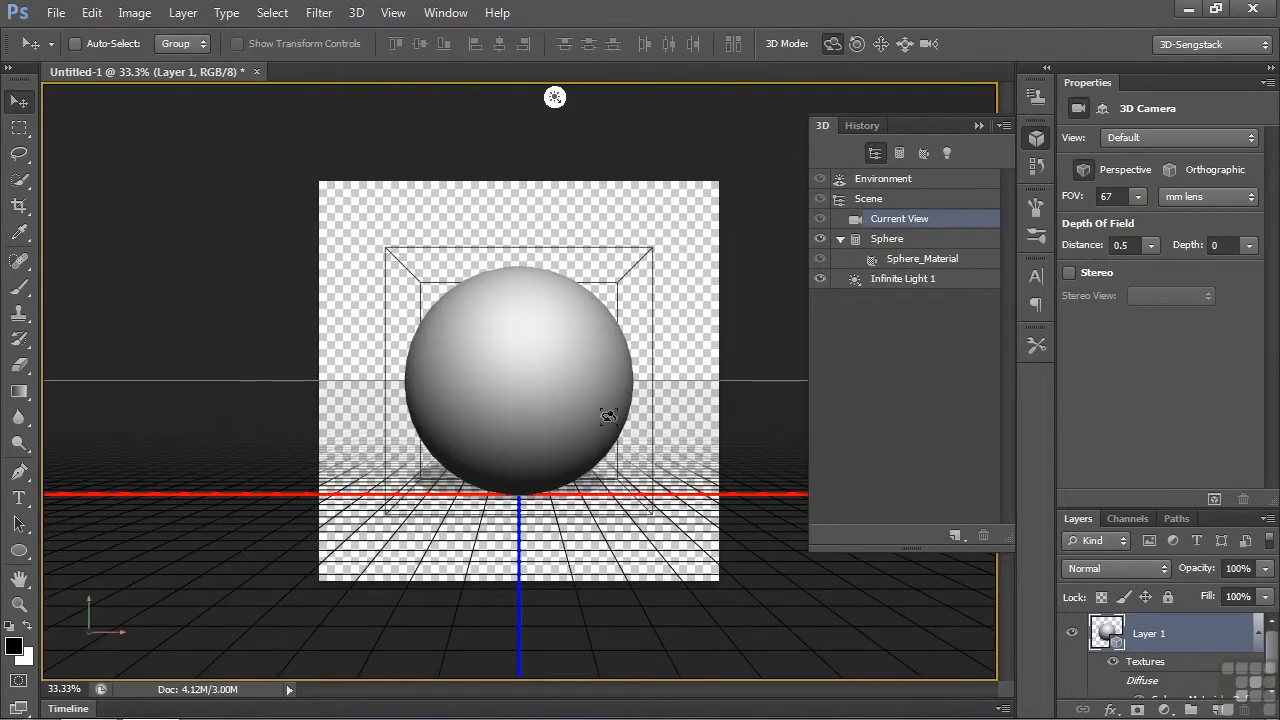
{"action": "left_click", "coordinate": [887, 238]}
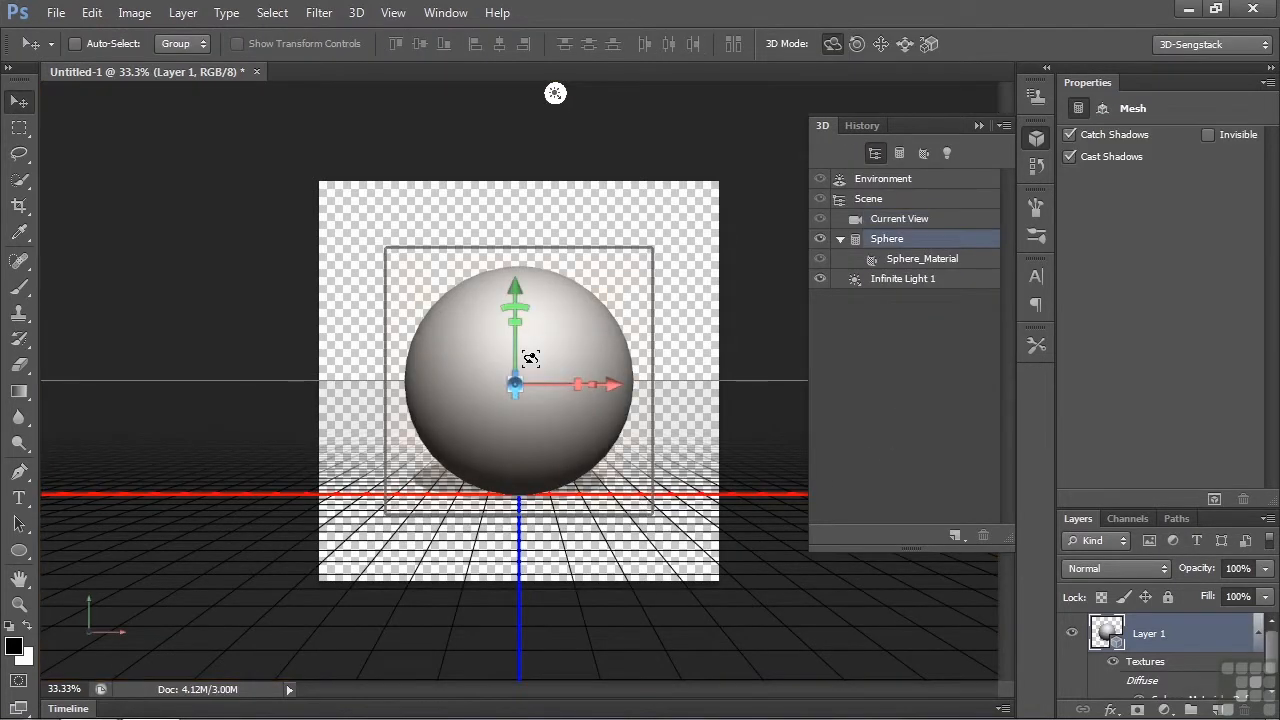
{"action": "left_click", "coordinate": [921, 258]}
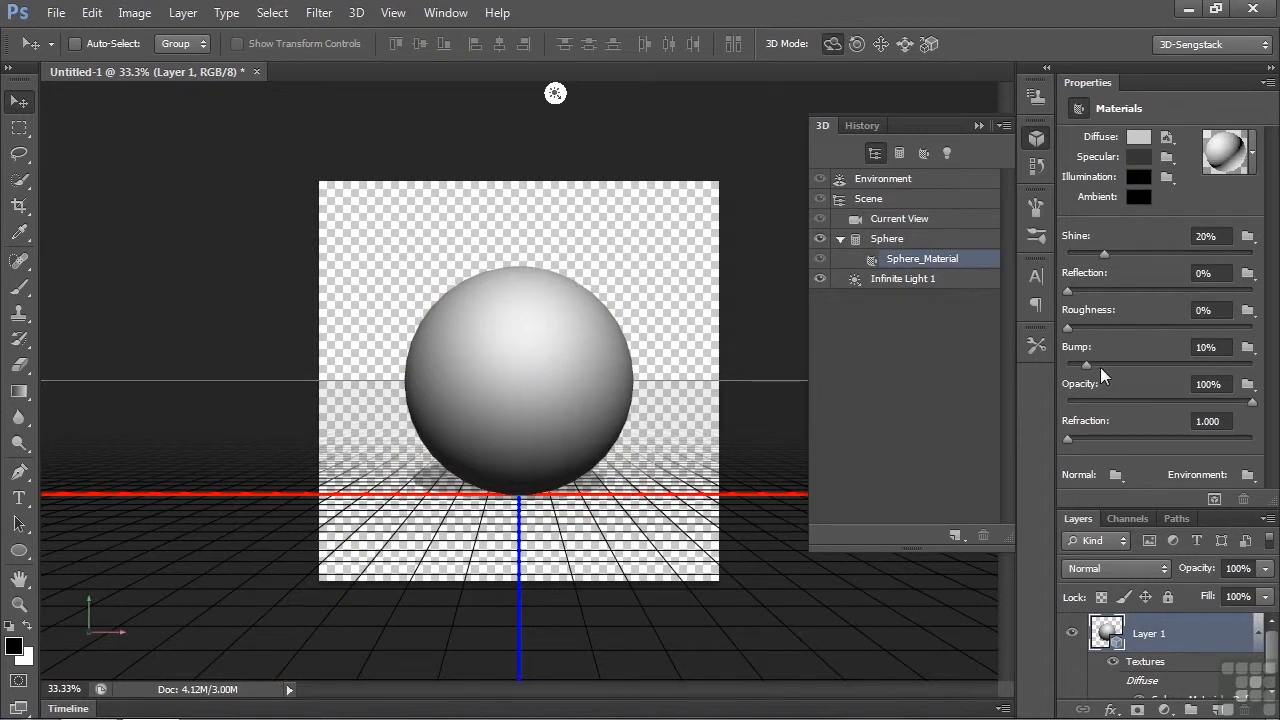
{"action": "mouse_move", "coordinate": [1100, 370]}
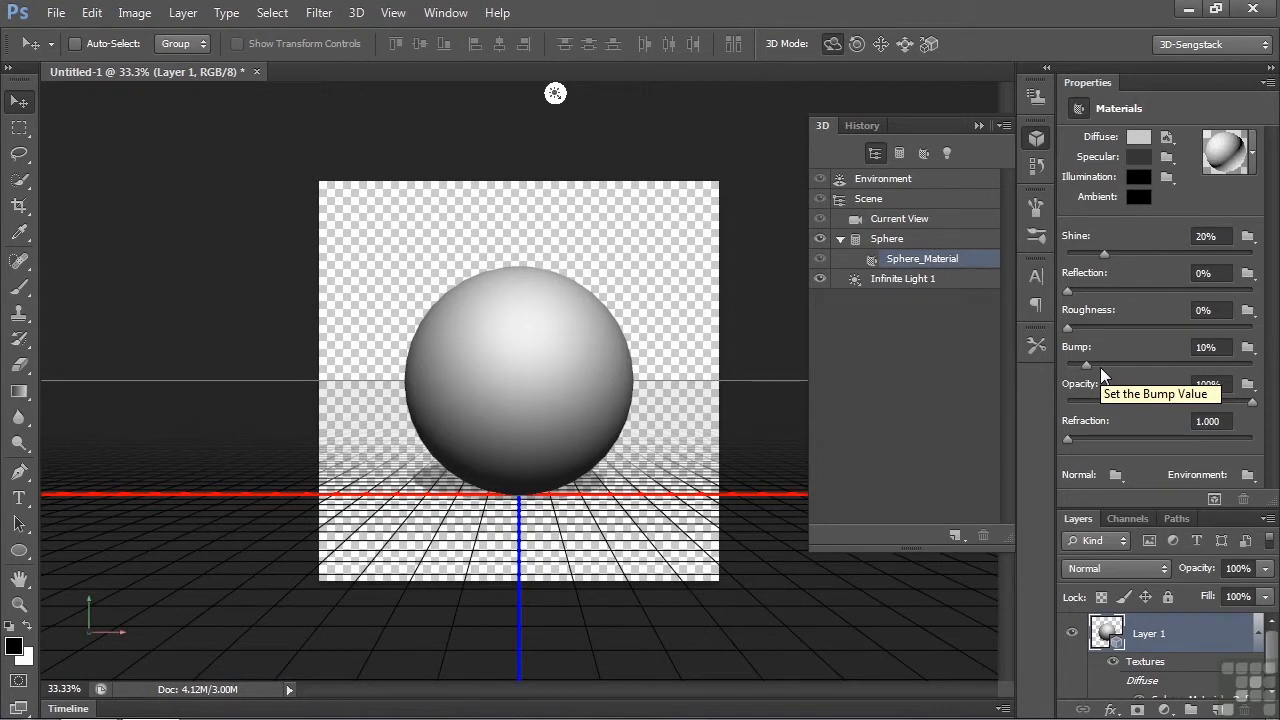
{"action": "mouse_move", "coordinate": [1205, 347]}
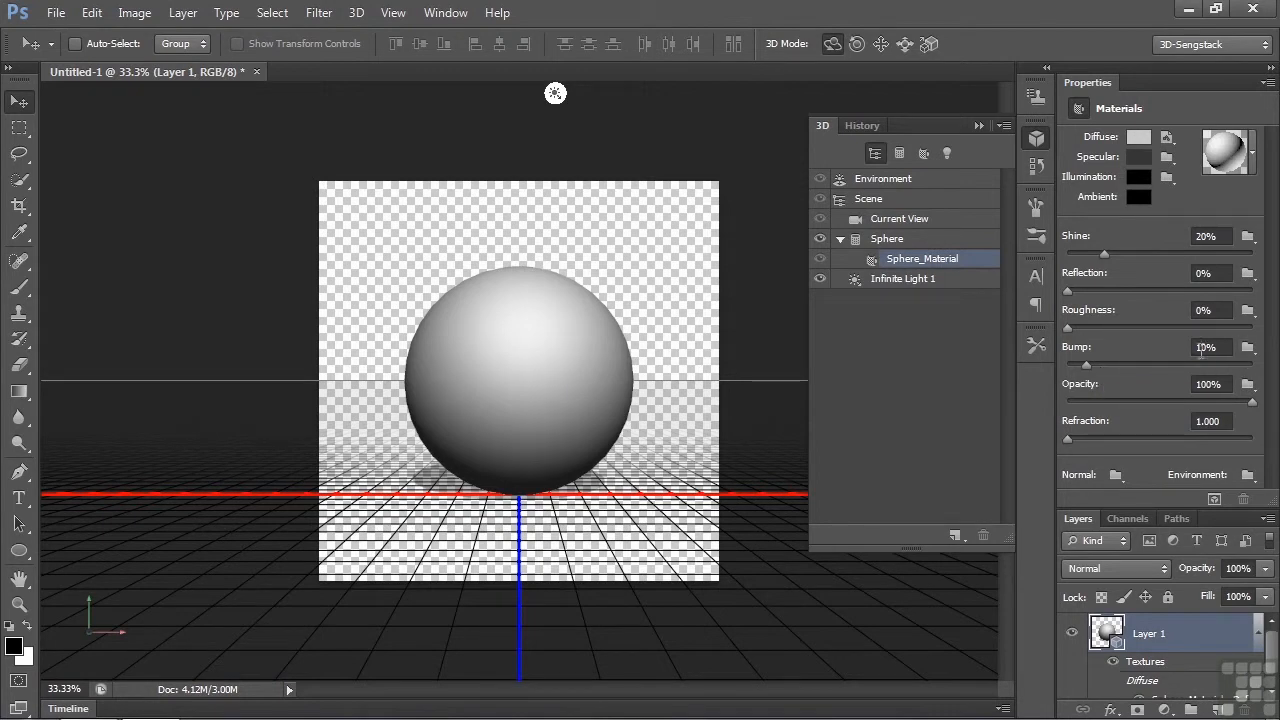
Step: Set Sphere_Material's Bump strength to 100%, then switch to the Rectangular Marquee tool
{"action": "triple_click", "coordinate": [1207, 347]}
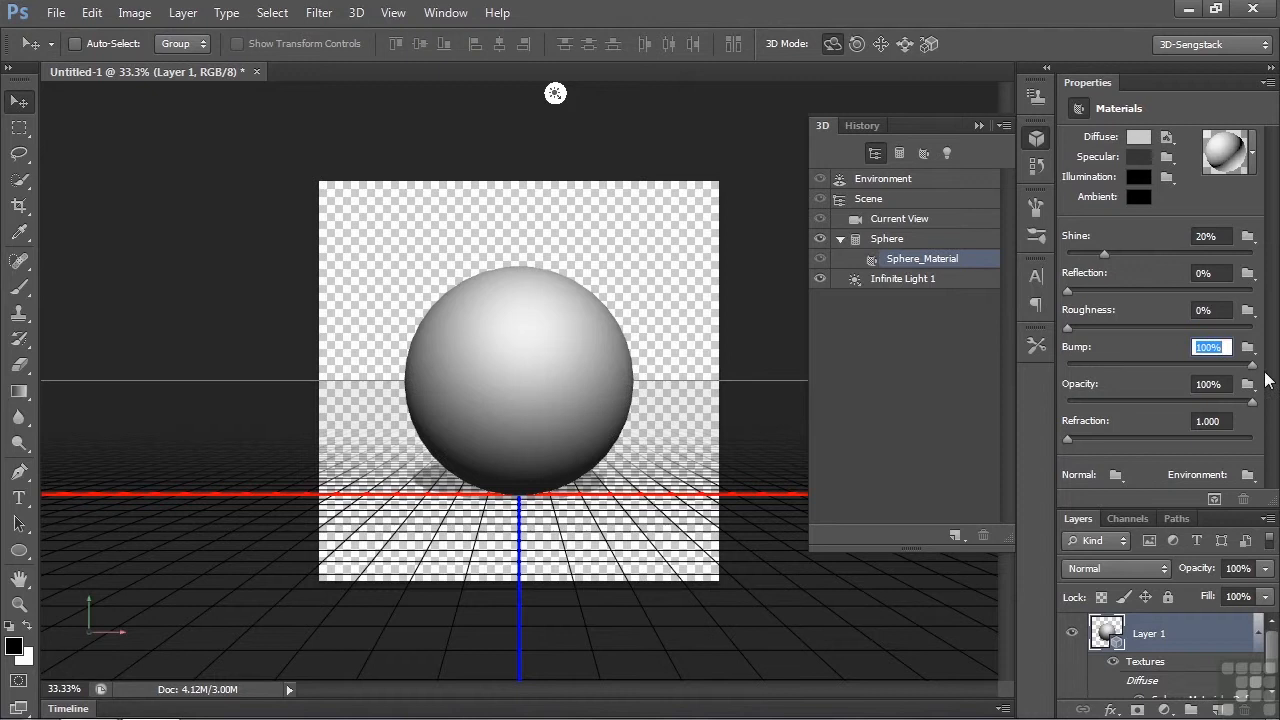
{"action": "mouse_move", "coordinate": [40, 150]}
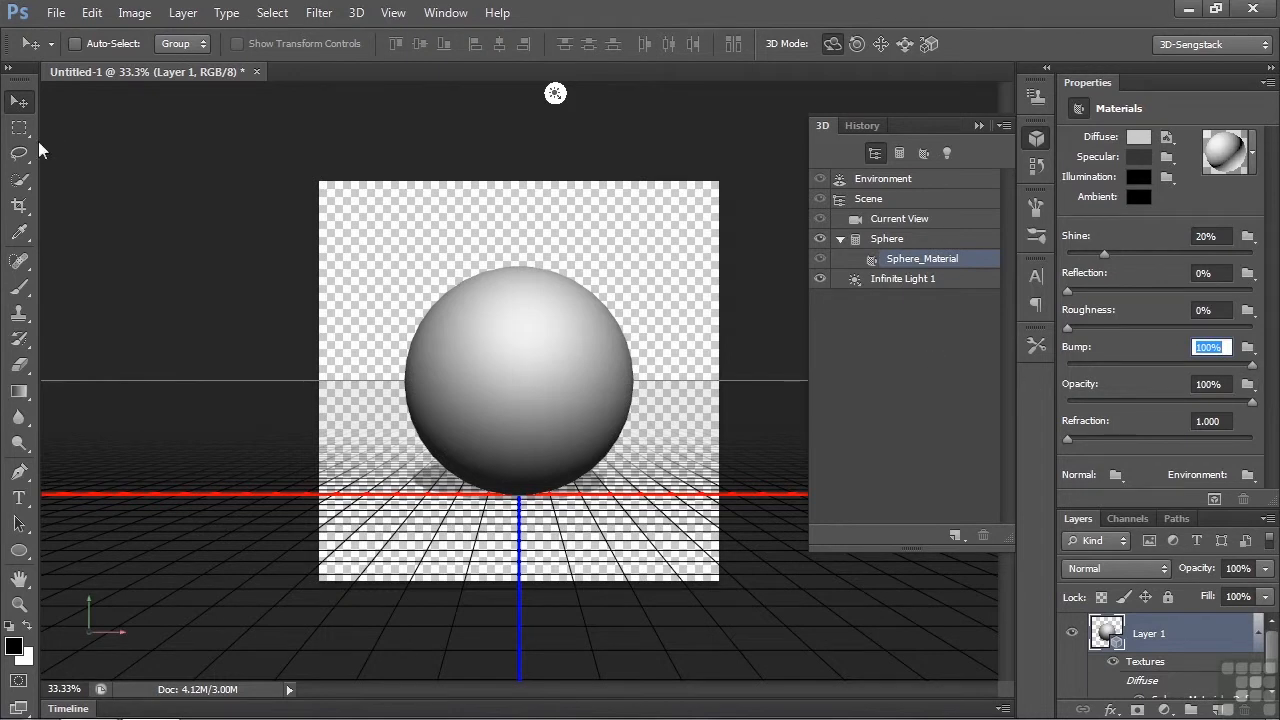
{"action": "left_click", "coordinate": [20, 127]}
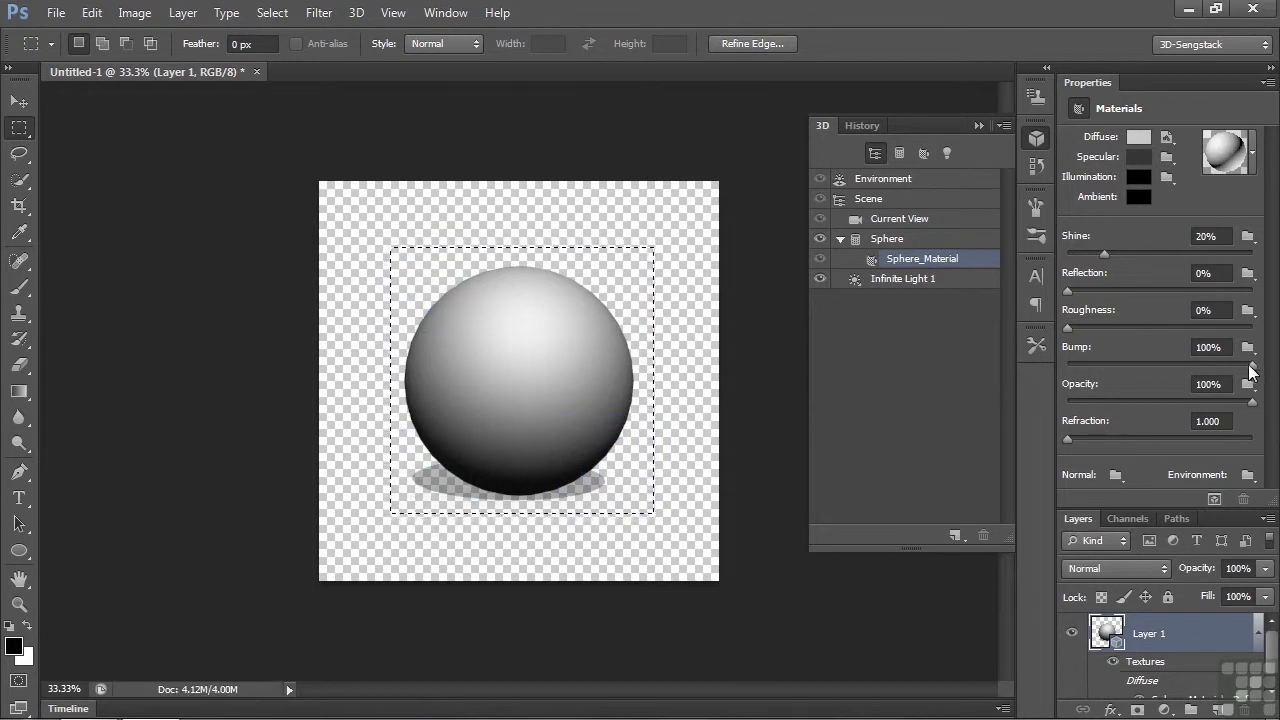
Step: Reset Bump to 10%, add a new blank bump texture, and open Sphere_Material - Bump.psb
{"action": "triple_click", "coordinate": [1209, 347]}
{"action": "type", "text": "10"}
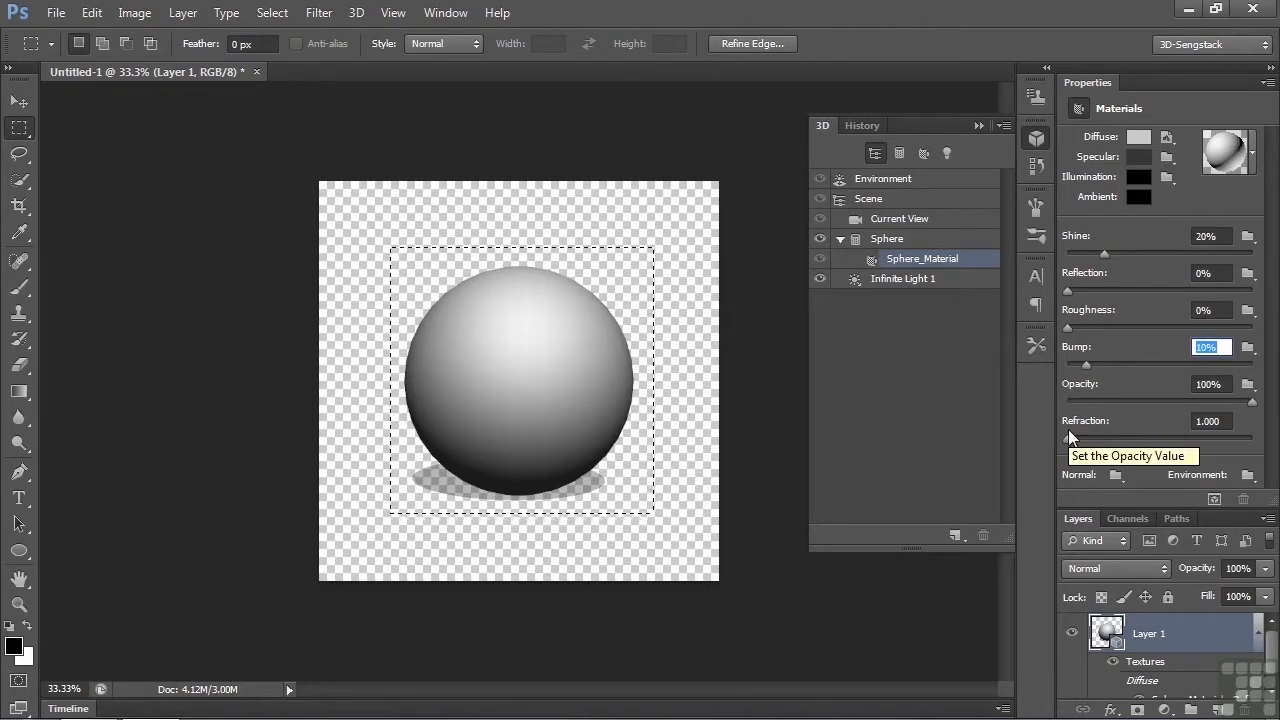
{"action": "mouse_move", "coordinate": [1265, 362]}
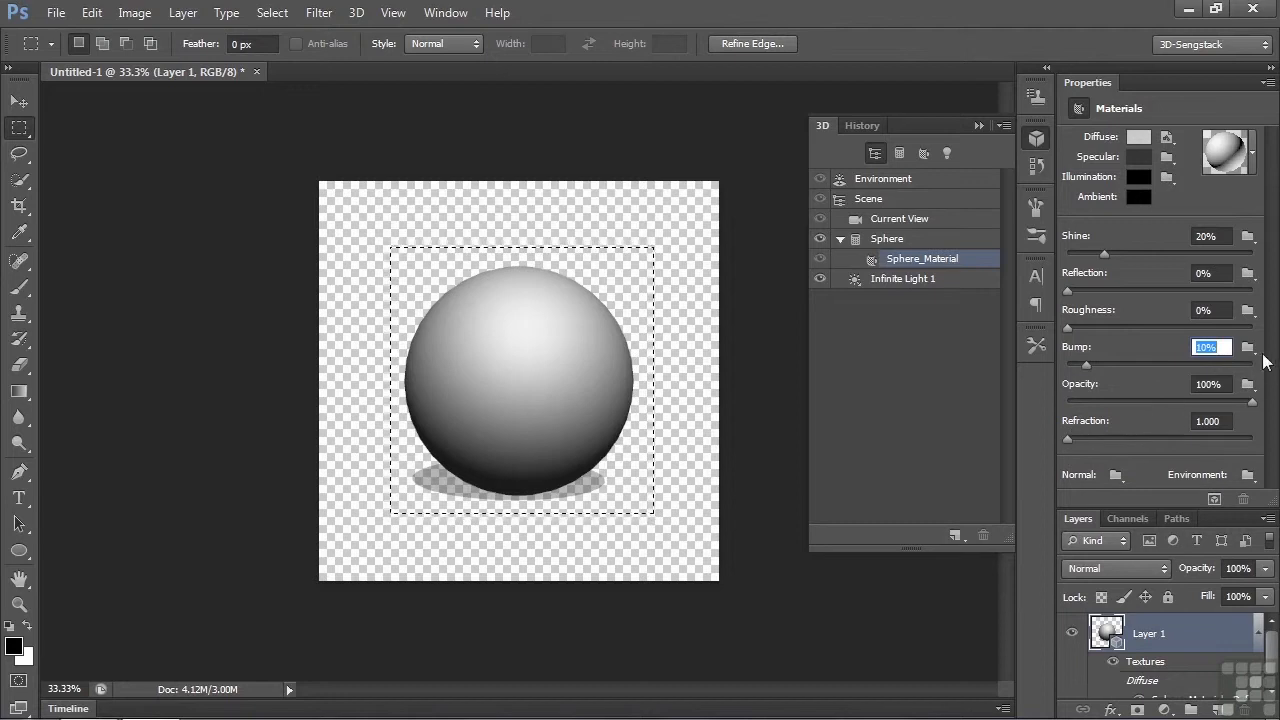
{"action": "left_click", "coordinate": [1247, 347]}
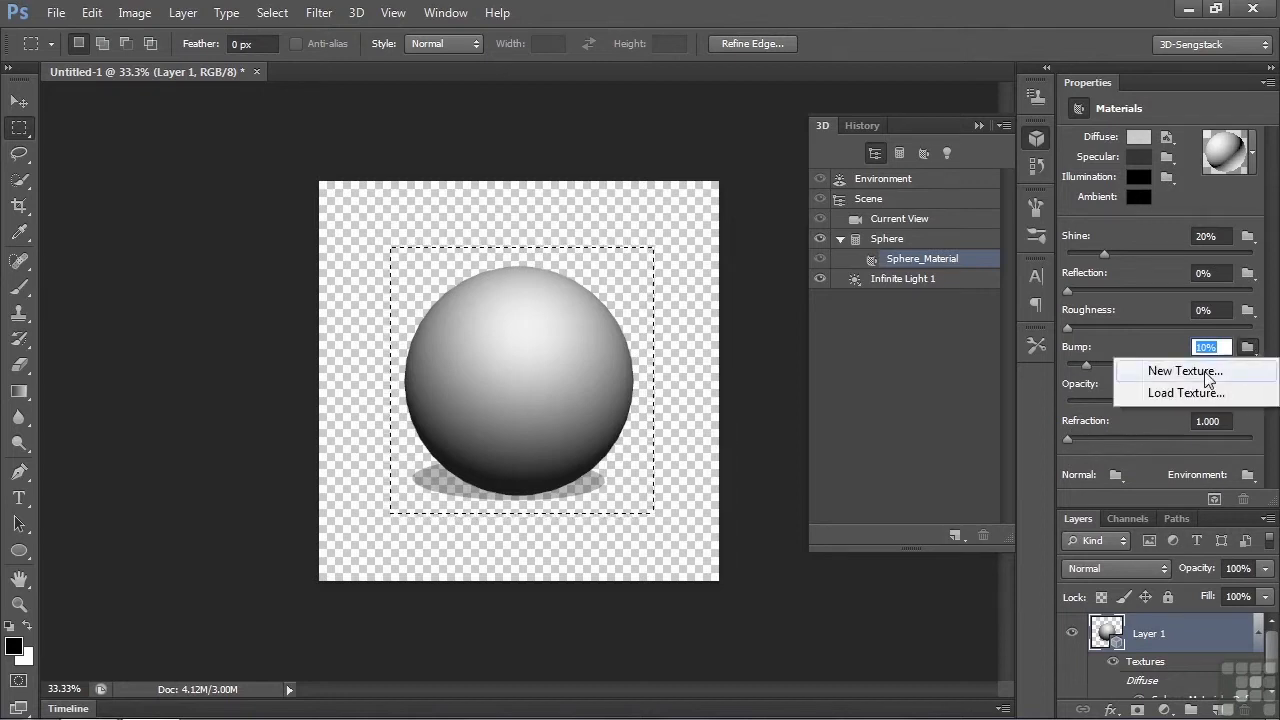
{"action": "left_click", "coordinate": [1184, 371]}
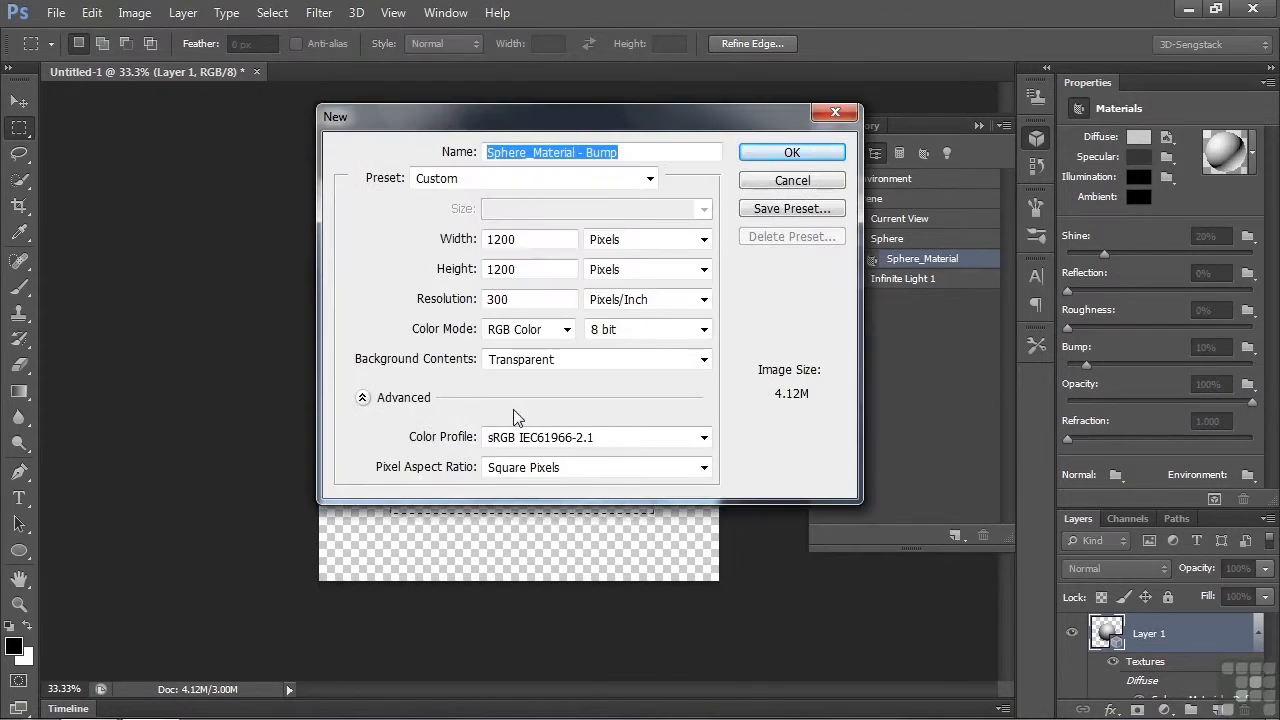
{"action": "left_click", "coordinate": [791, 152]}
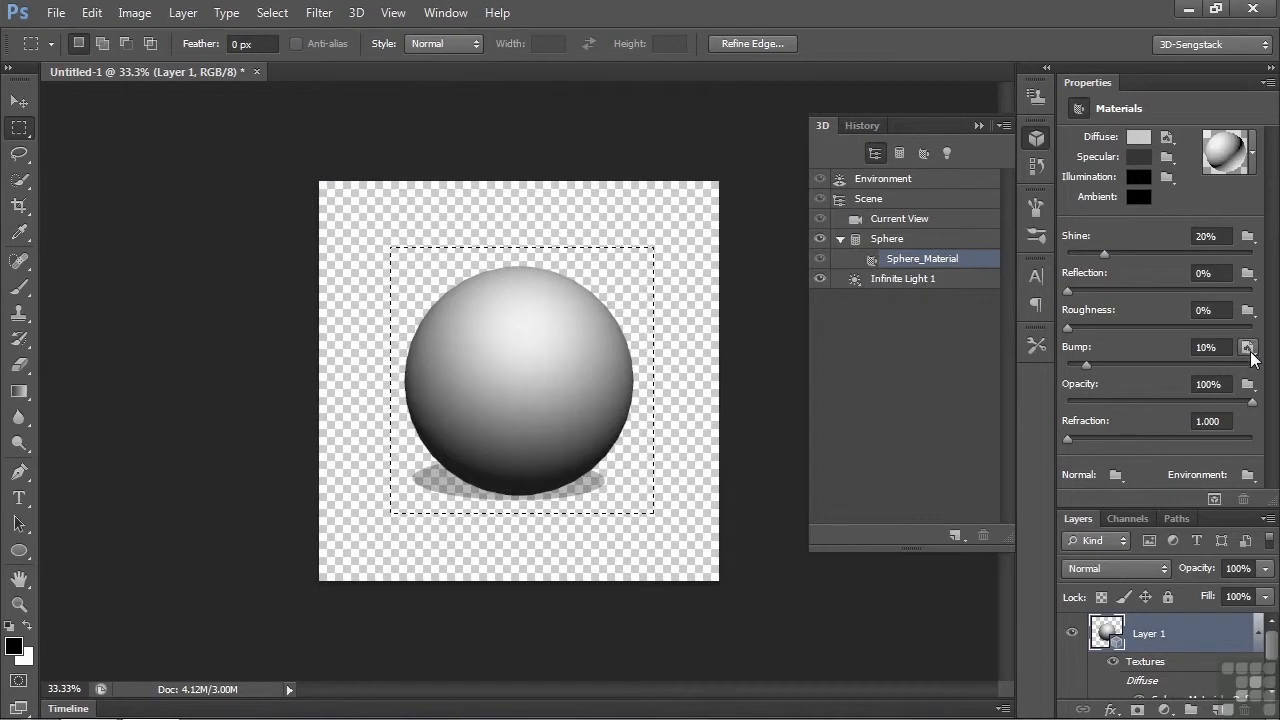
{"action": "left_click", "coordinate": [1247, 347]}
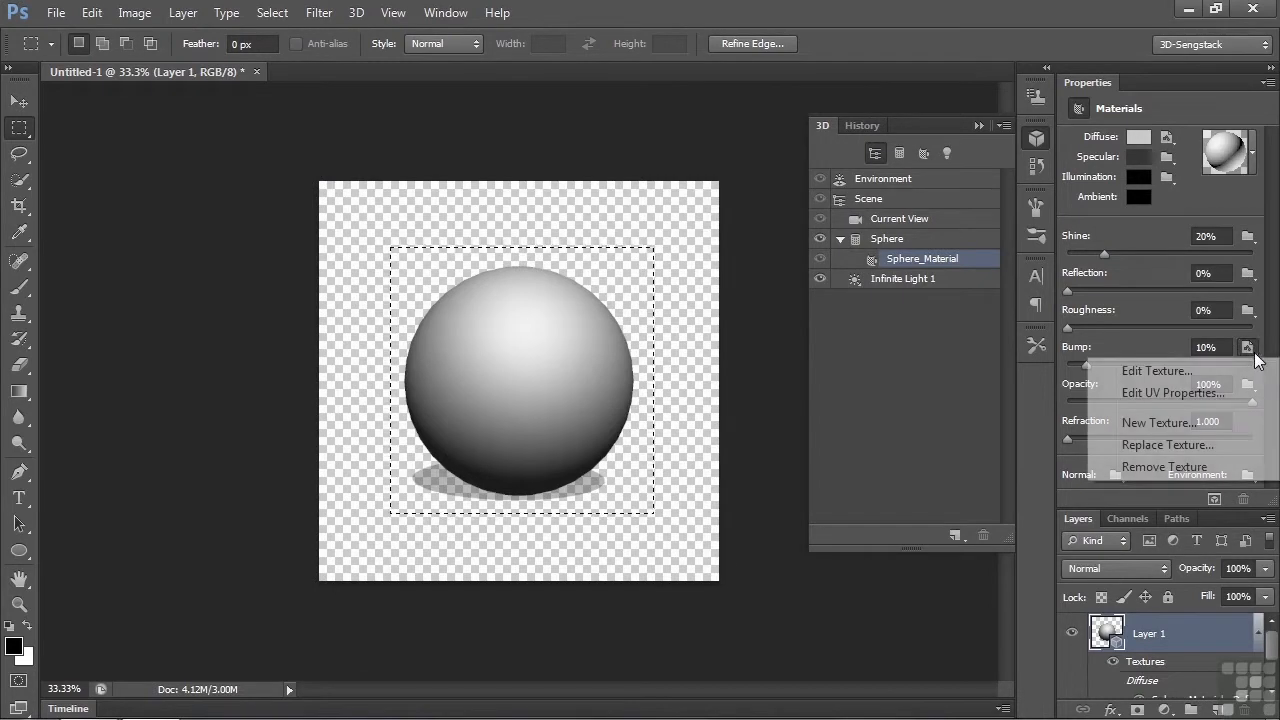
{"action": "left_click", "coordinate": [1156, 371]}
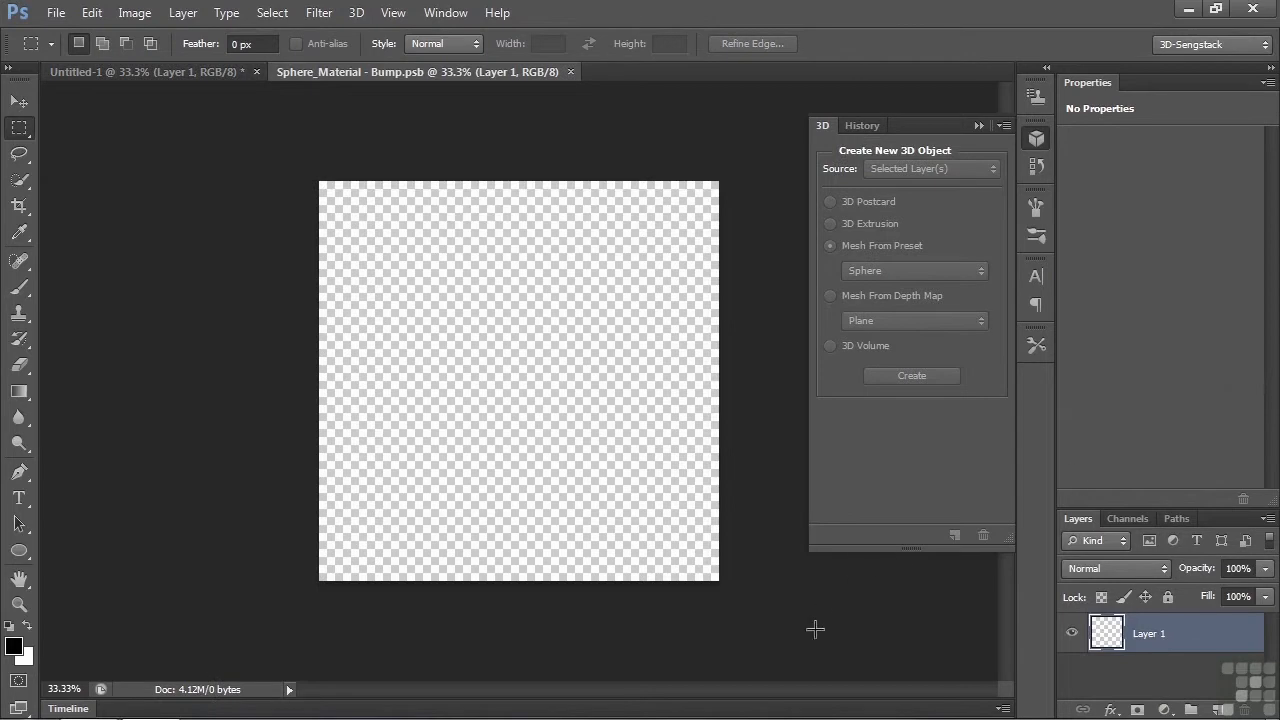
{"action": "mouse_move", "coordinate": [810, 651]}
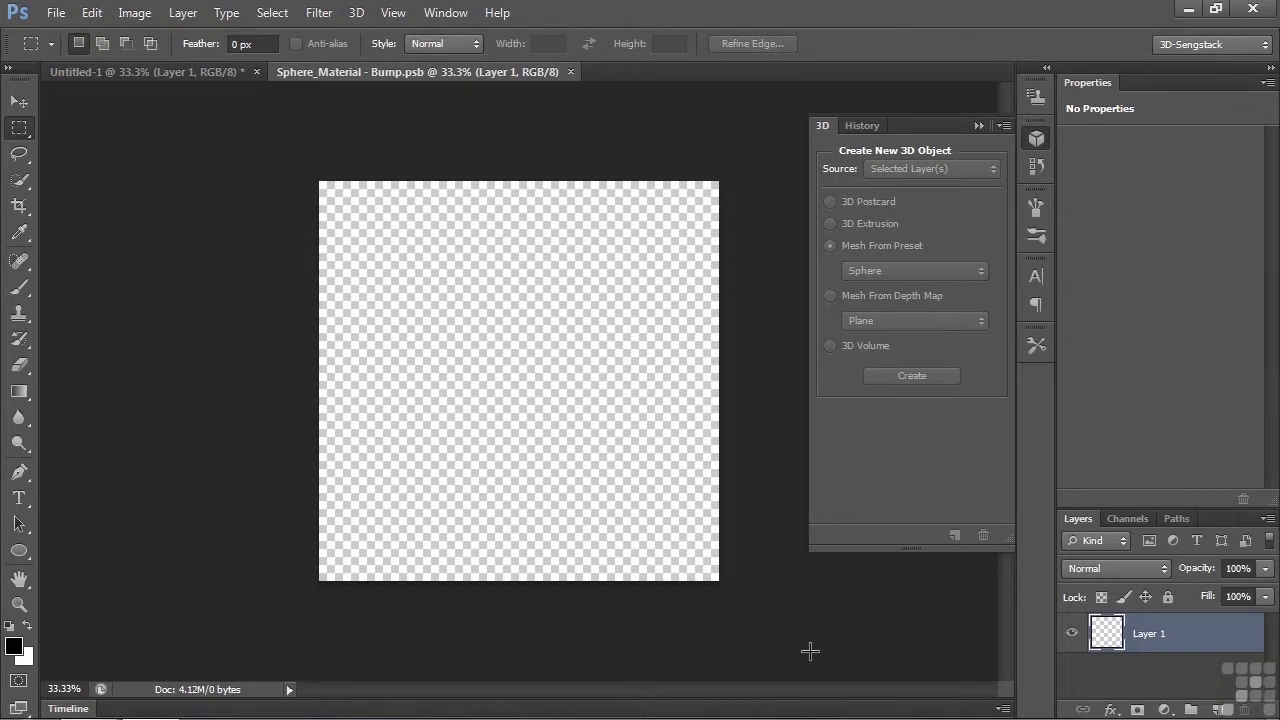
Step: Tile the bump texture and sphere documents in a 2-up Vertical layout
{"action": "left_click", "coordinate": [445, 12]}
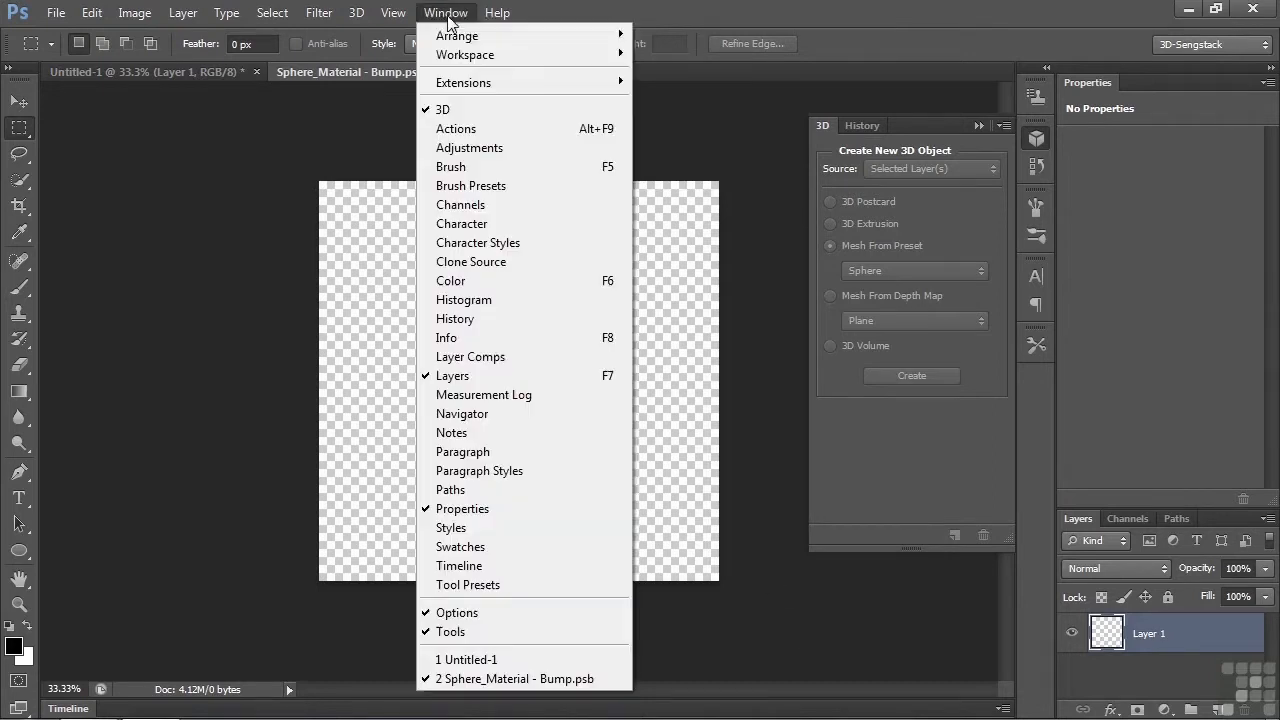
{"action": "mouse_move", "coordinate": [457, 36]}
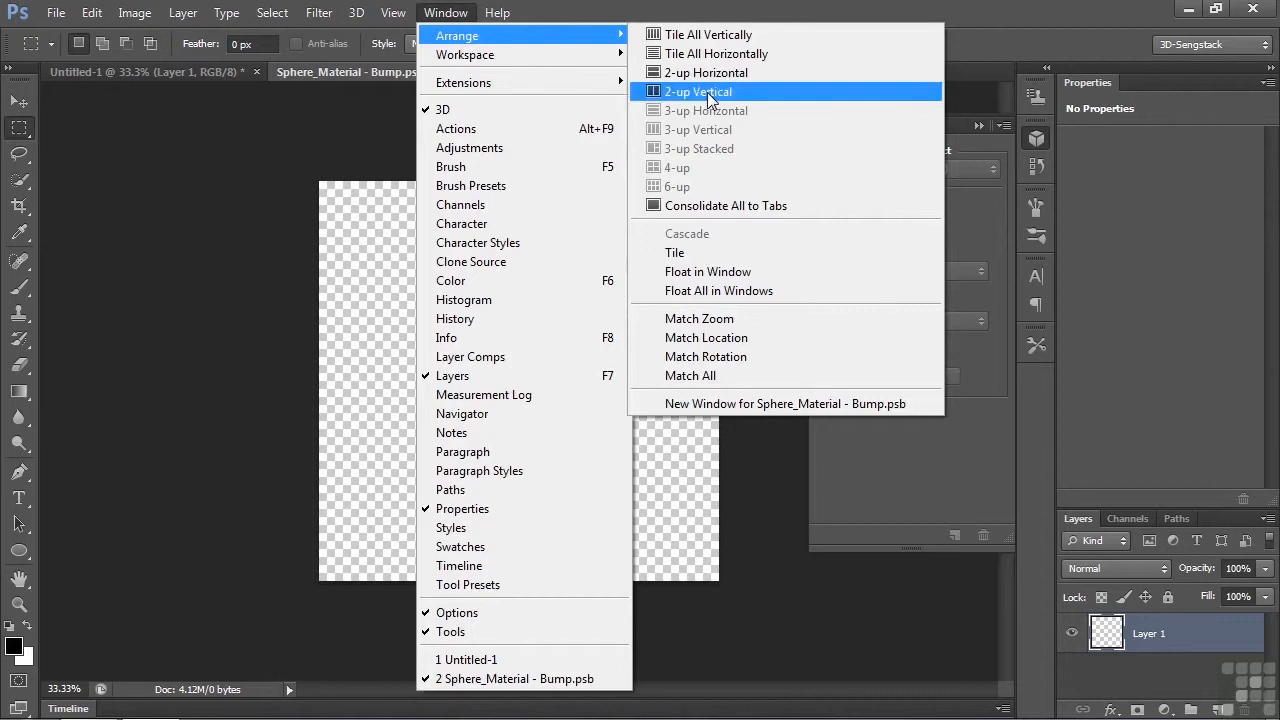
{"action": "left_click", "coordinate": [697, 91]}
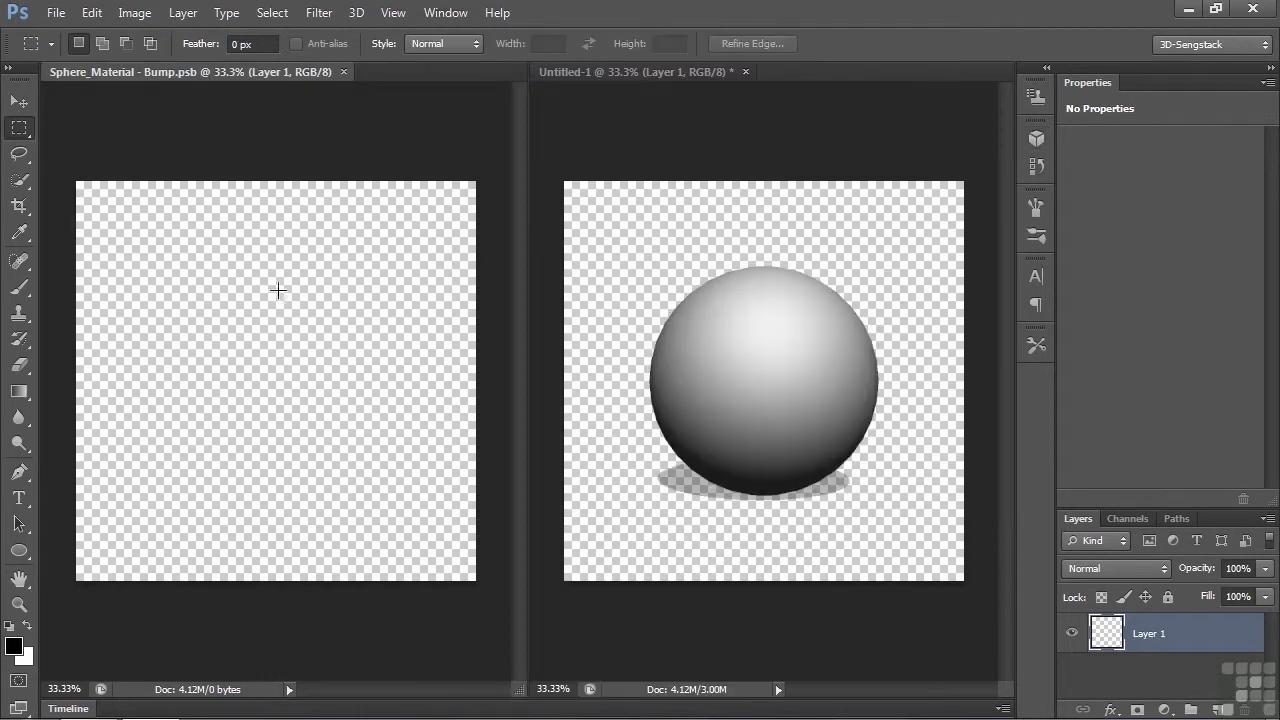
{"action": "mouse_move", "coordinate": [240, 310]}
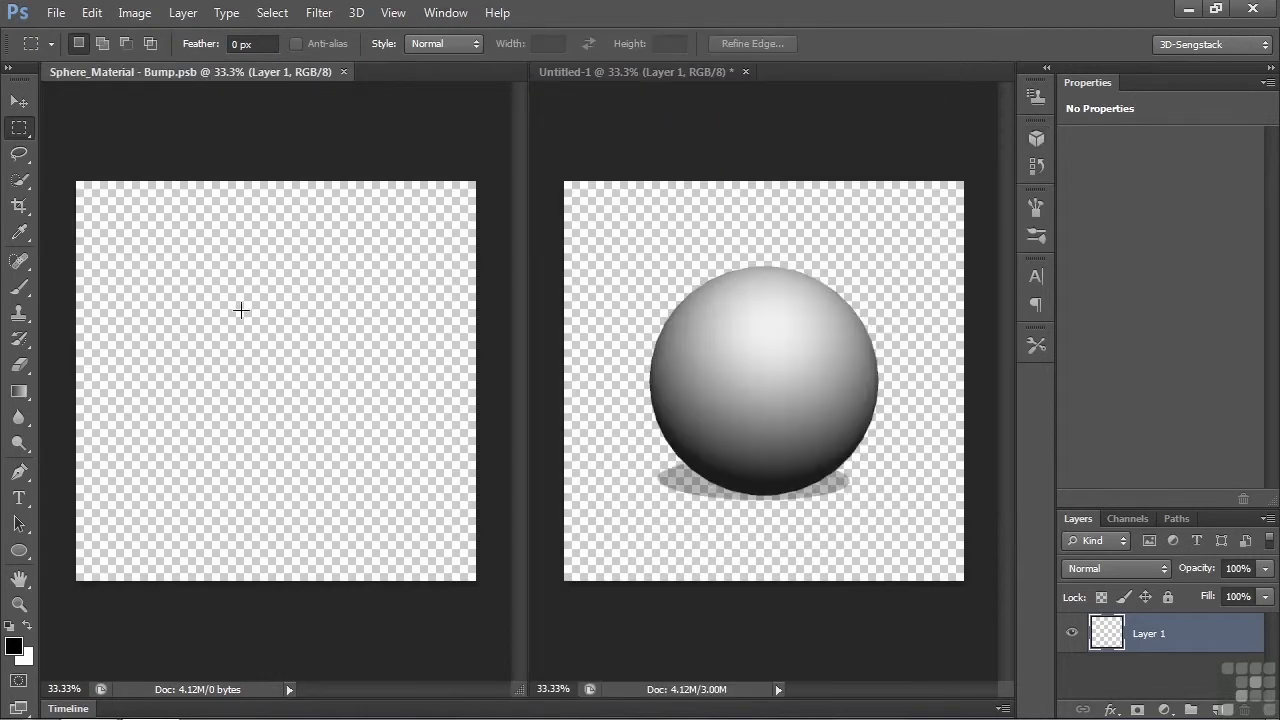
{"action": "mouse_move", "coordinate": [383, 380]}
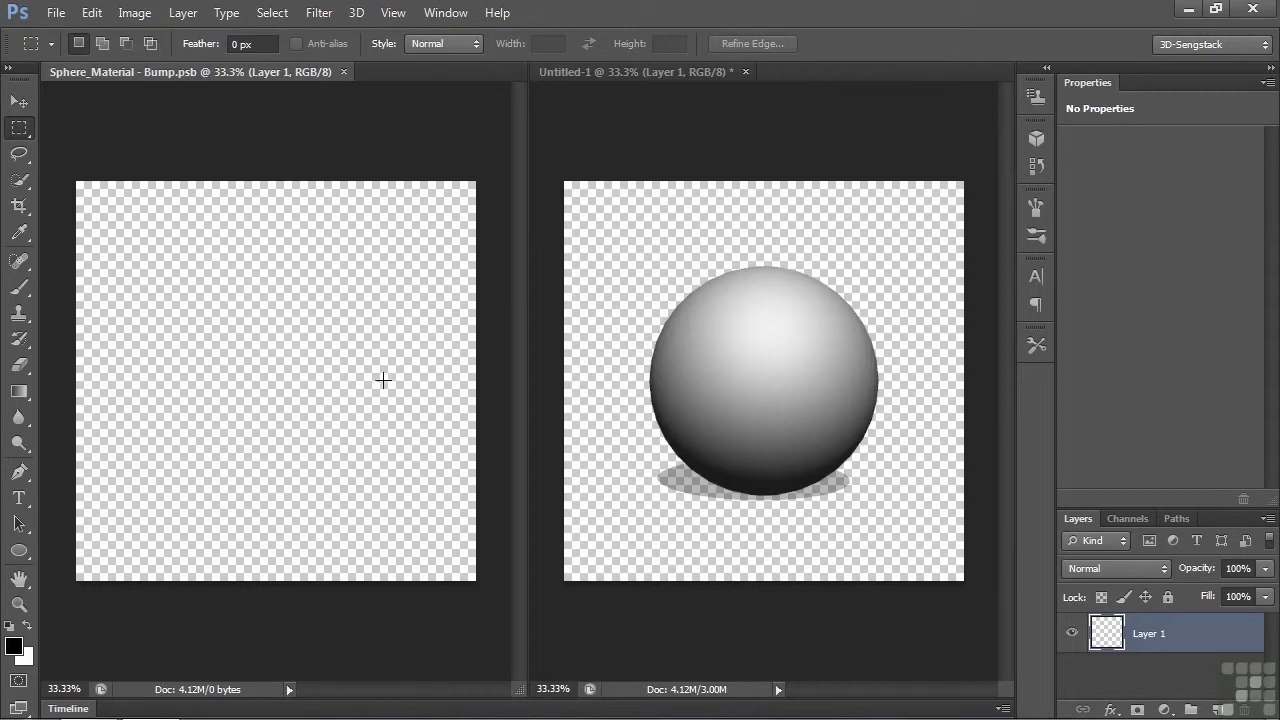
{"action": "mouse_move", "coordinate": [618, 337]}
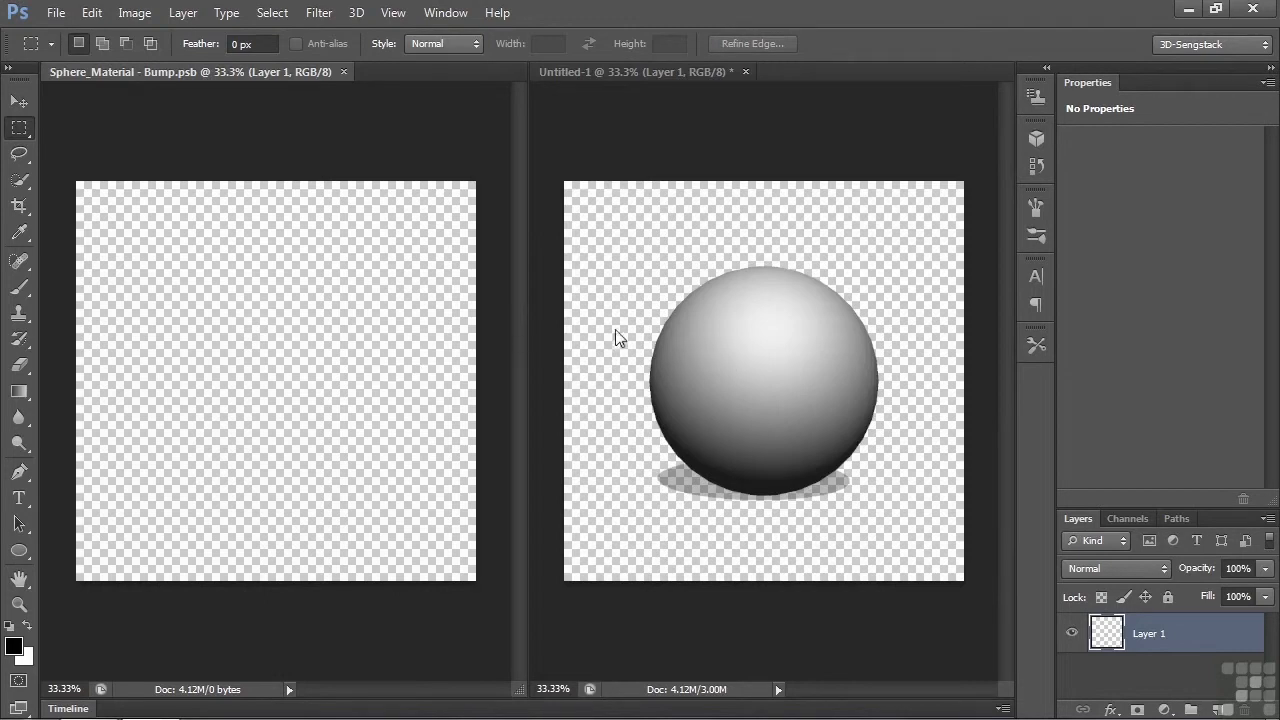
{"action": "mouse_move", "coordinate": [260, 358]}
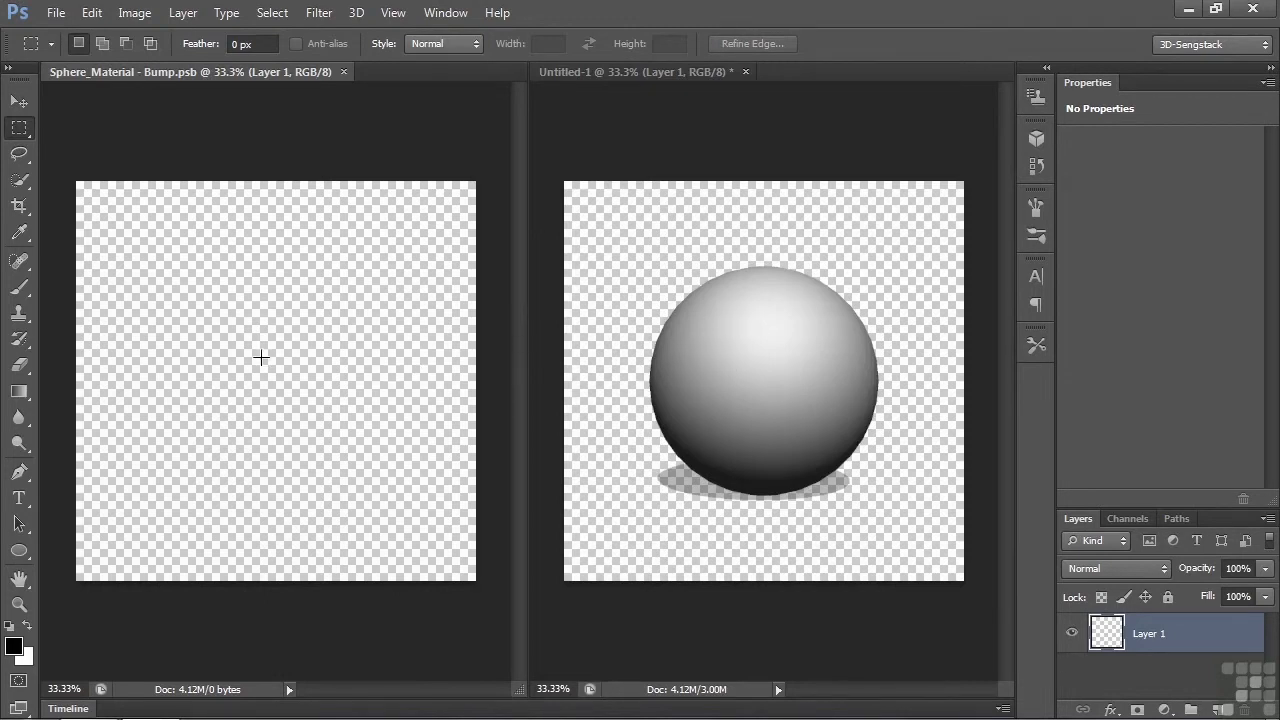
{"action": "mouse_move", "coordinate": [258, 420]}
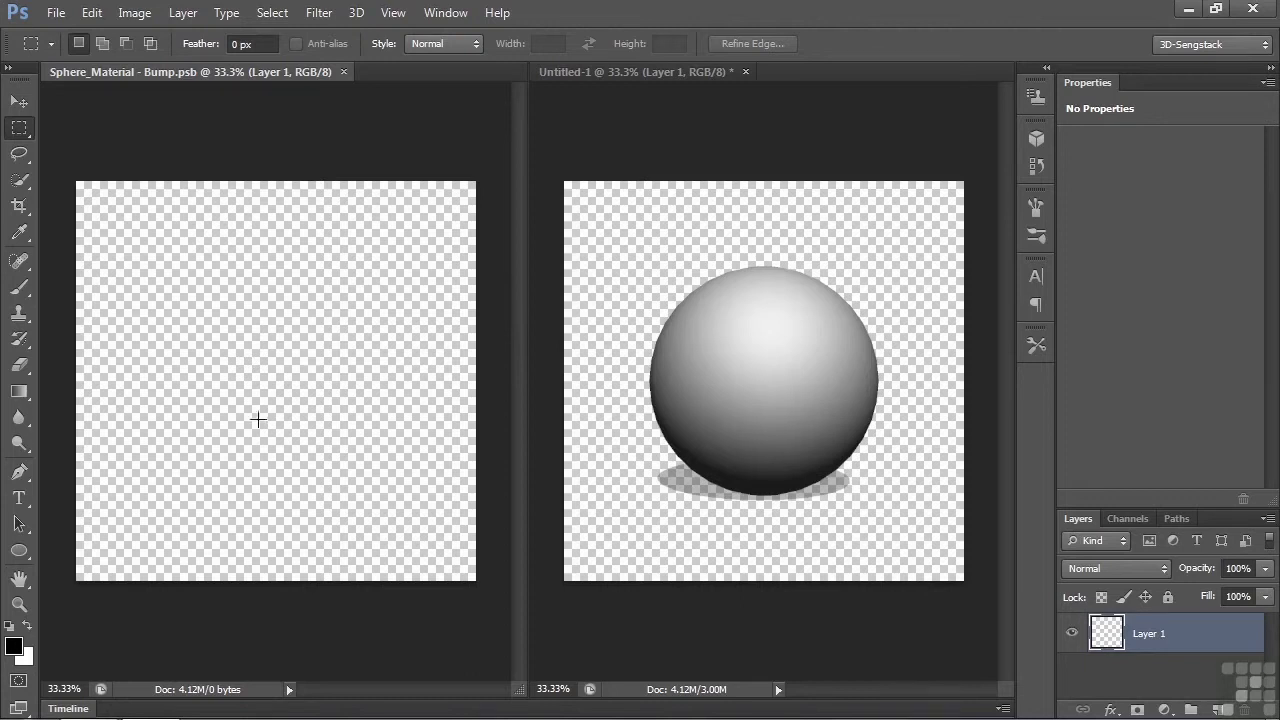
{"action": "mouse_move", "coordinate": [305, 61]}
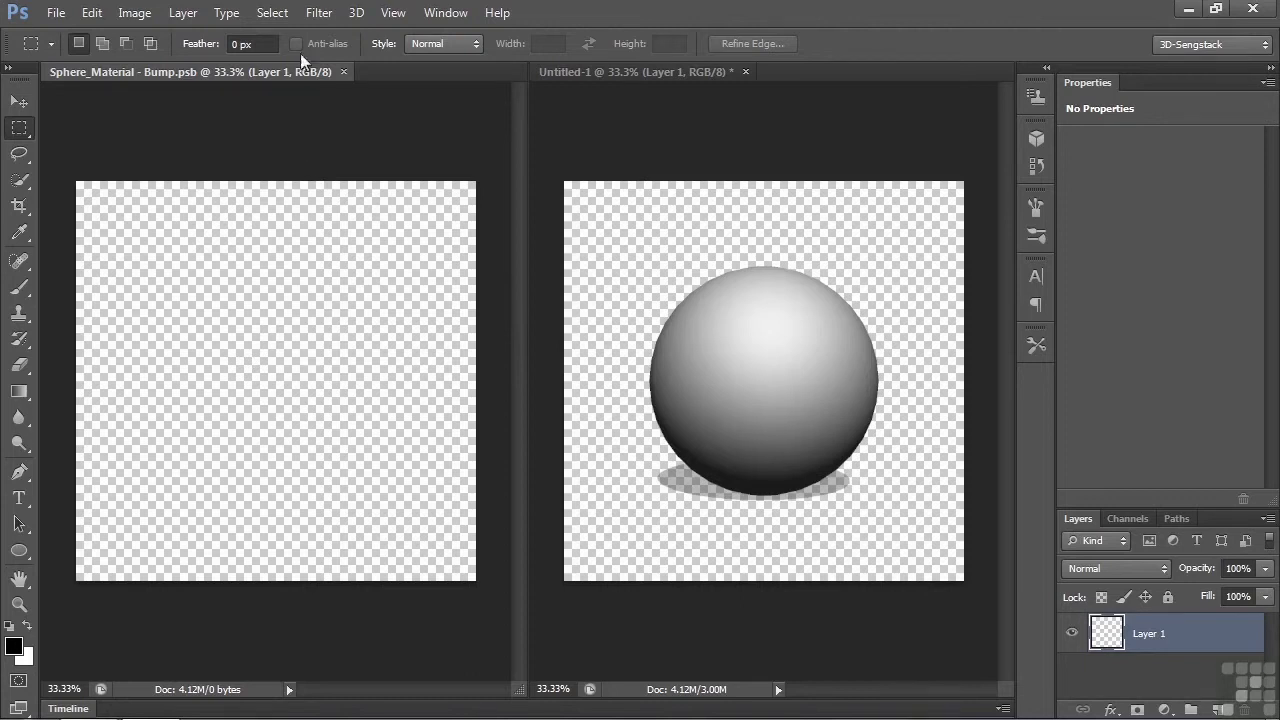
Step: Fill the bump texture document with a grey Render > Clouds pattern
{"action": "left_click", "coordinate": [319, 12]}
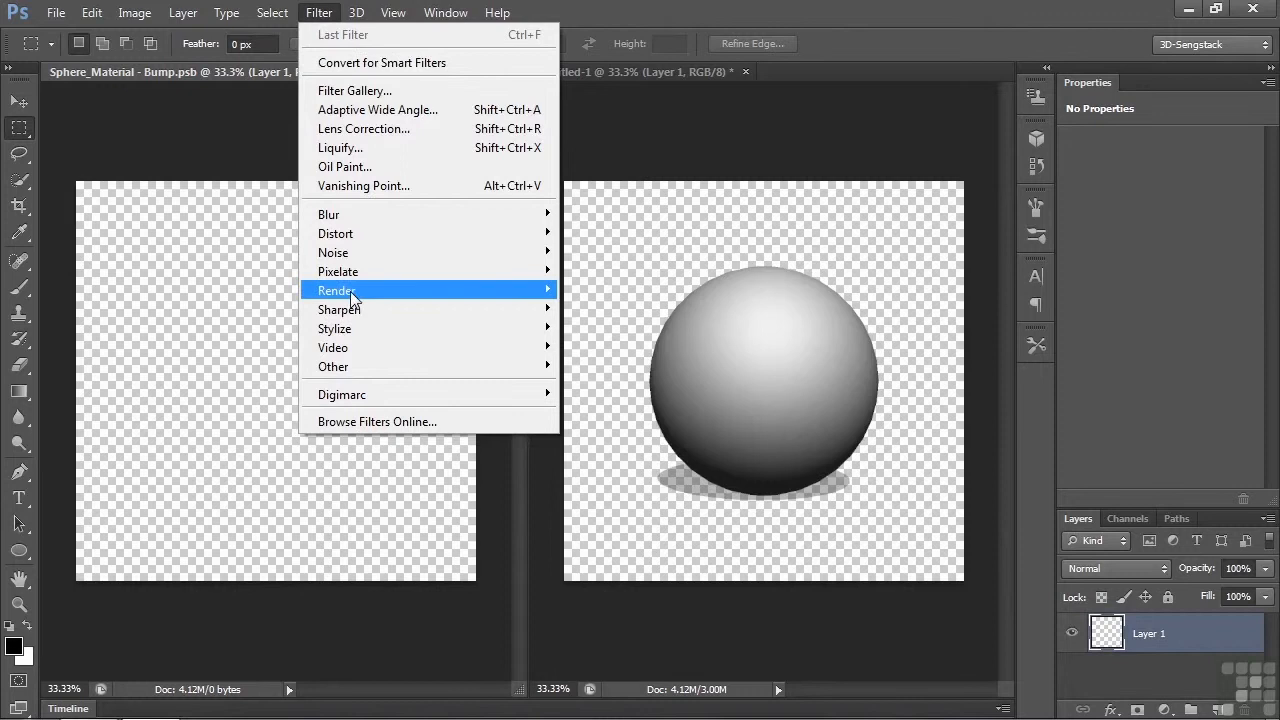
{"action": "left_click", "coordinate": [336, 290]}
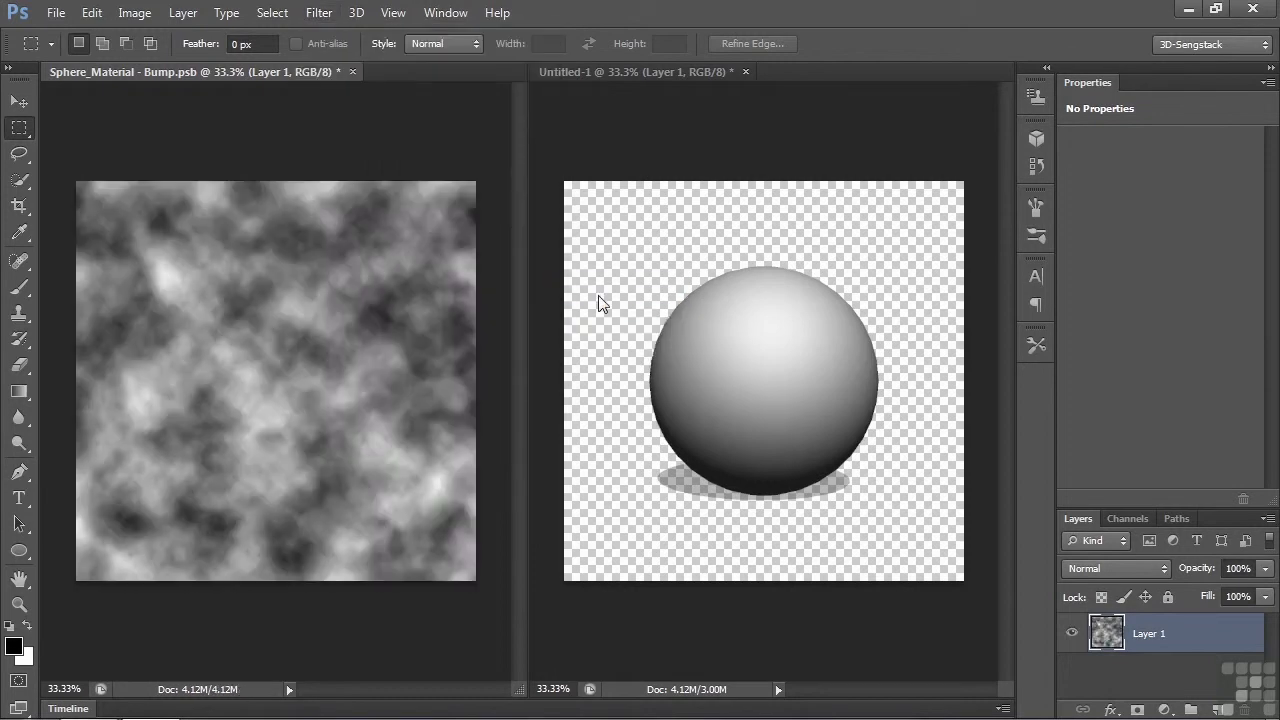
{"action": "mouse_move", "coordinate": [760, 377]}
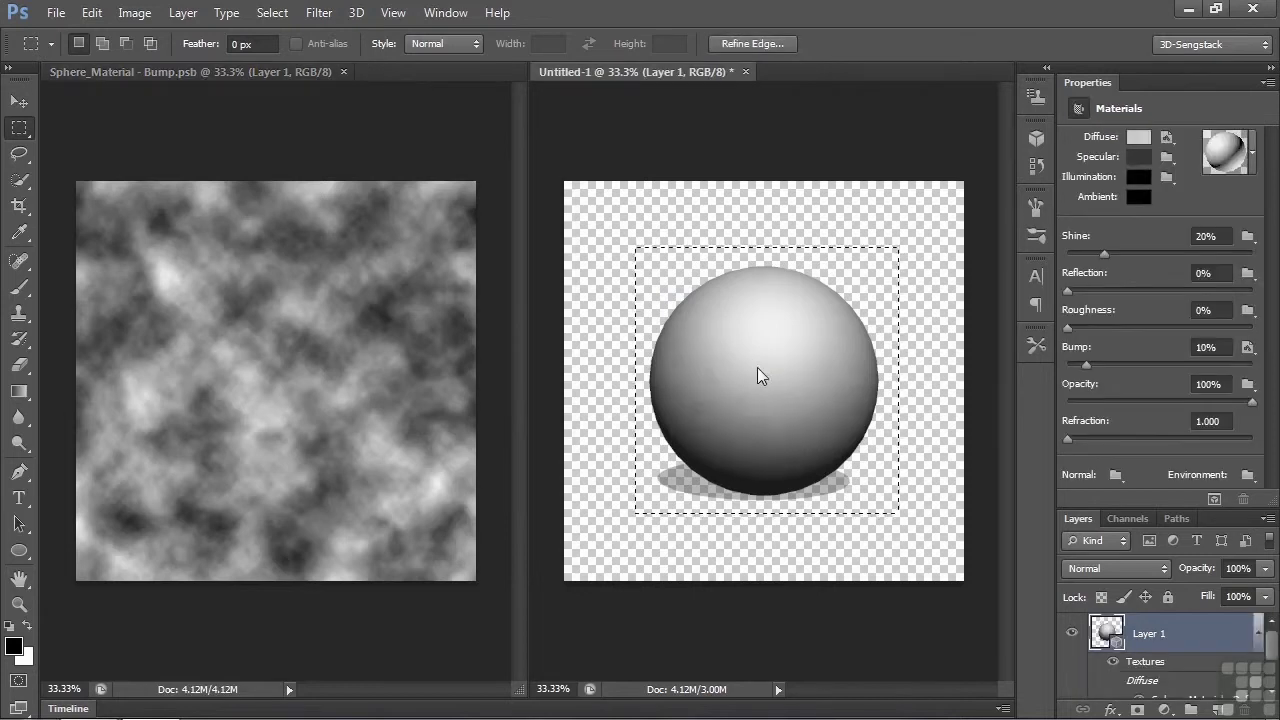
{"action": "mouse_move", "coordinate": [822, 398]}
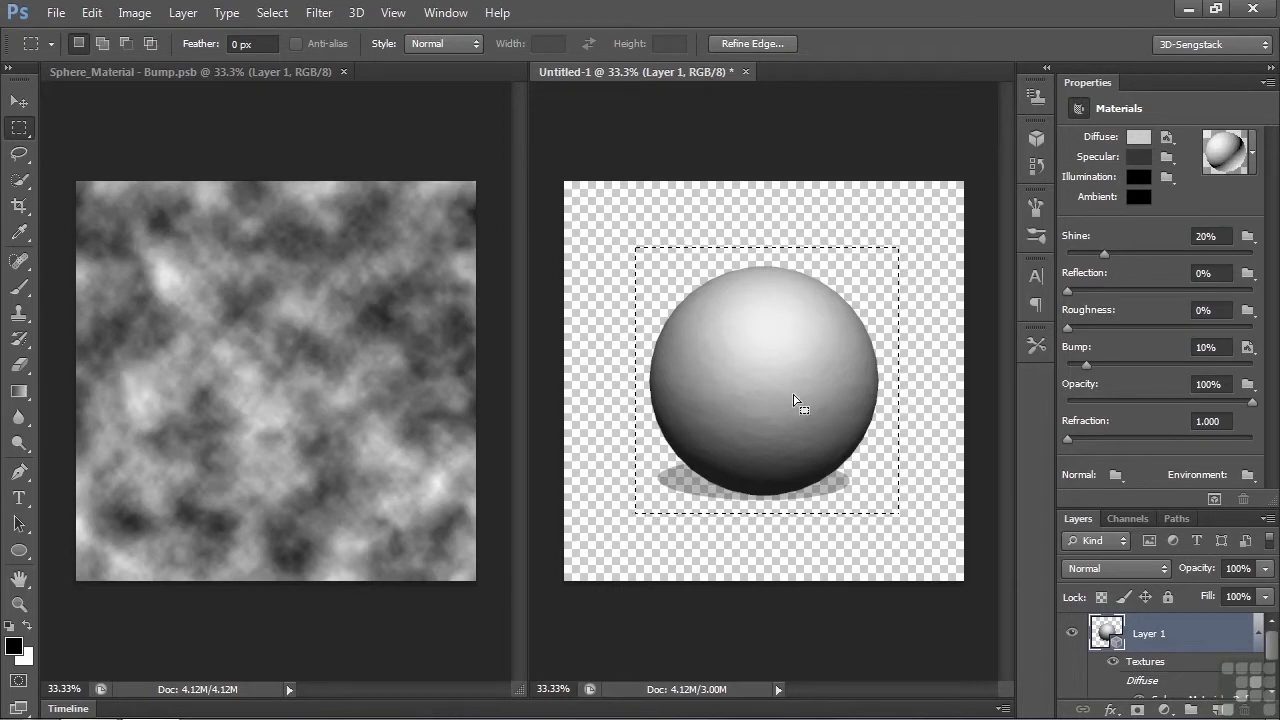
{"action": "mouse_move", "coordinate": [1100, 275]}
{"action": "type", "text": "100"}
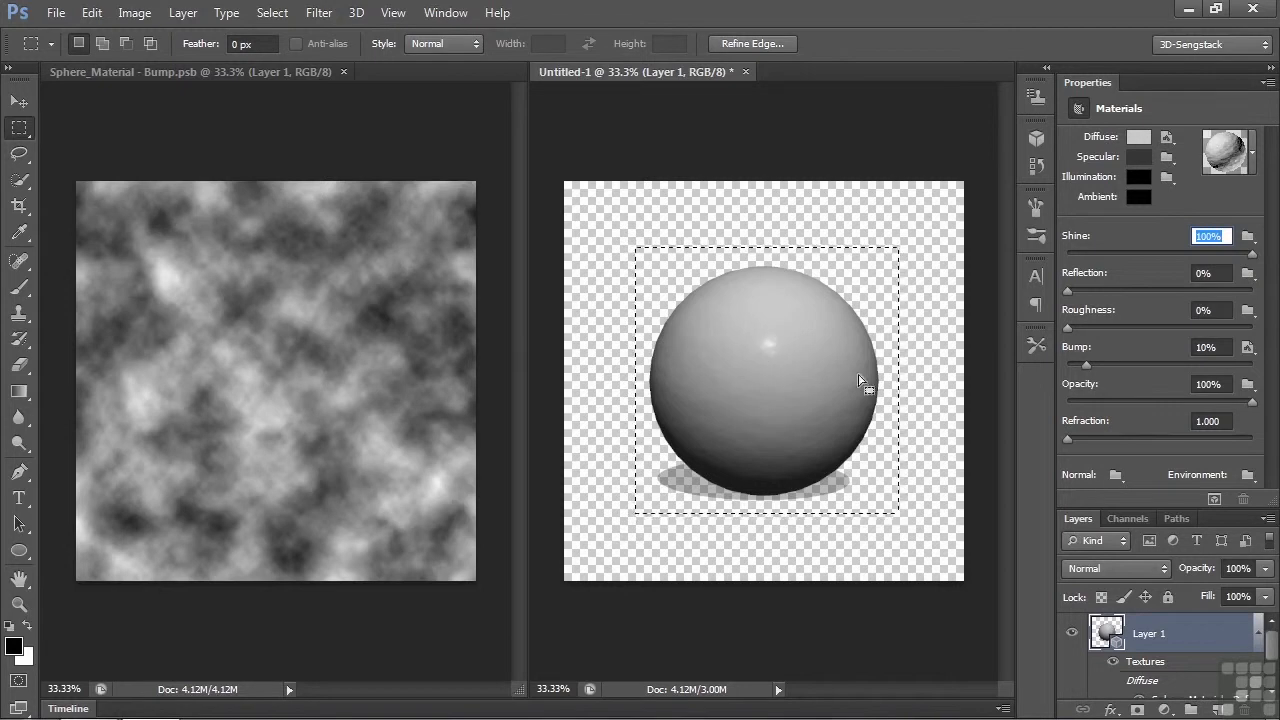
{"action": "mouse_move", "coordinate": [1090, 375]}
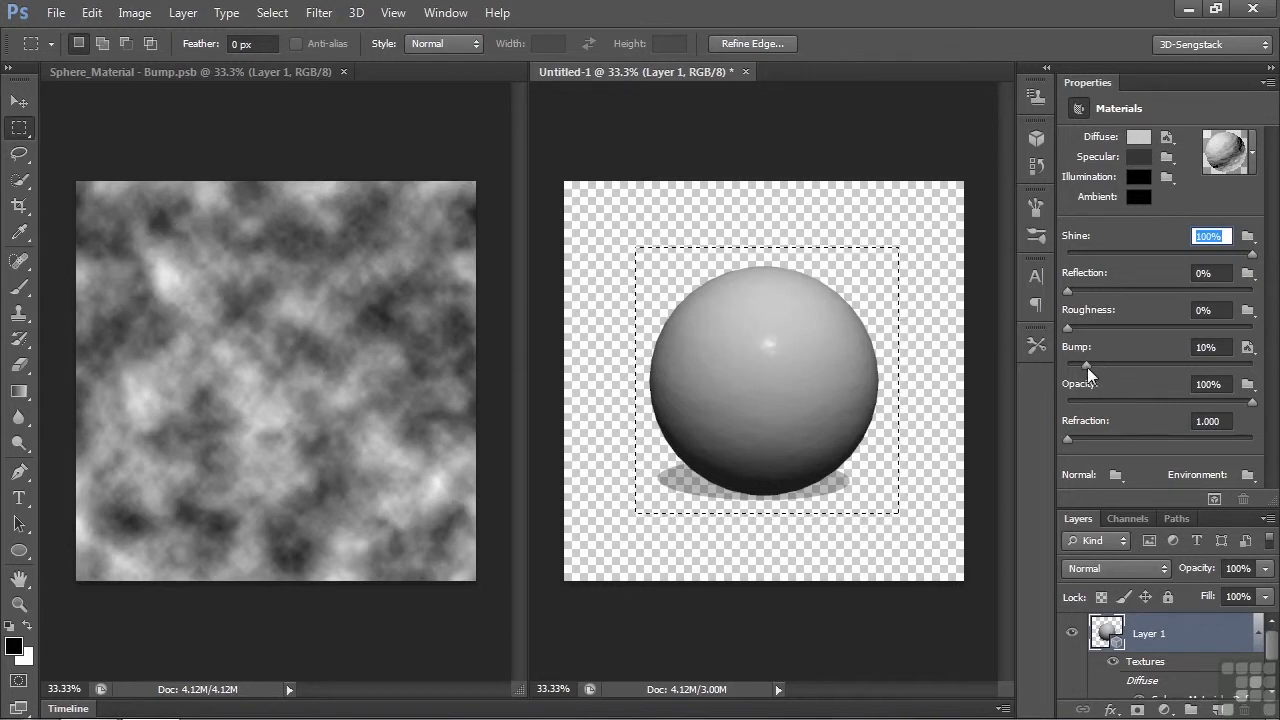
Step: Raise the material's Bump value so the cloud texture produces a strong, rough relief
{"action": "triple_click", "coordinate": [1207, 347]}
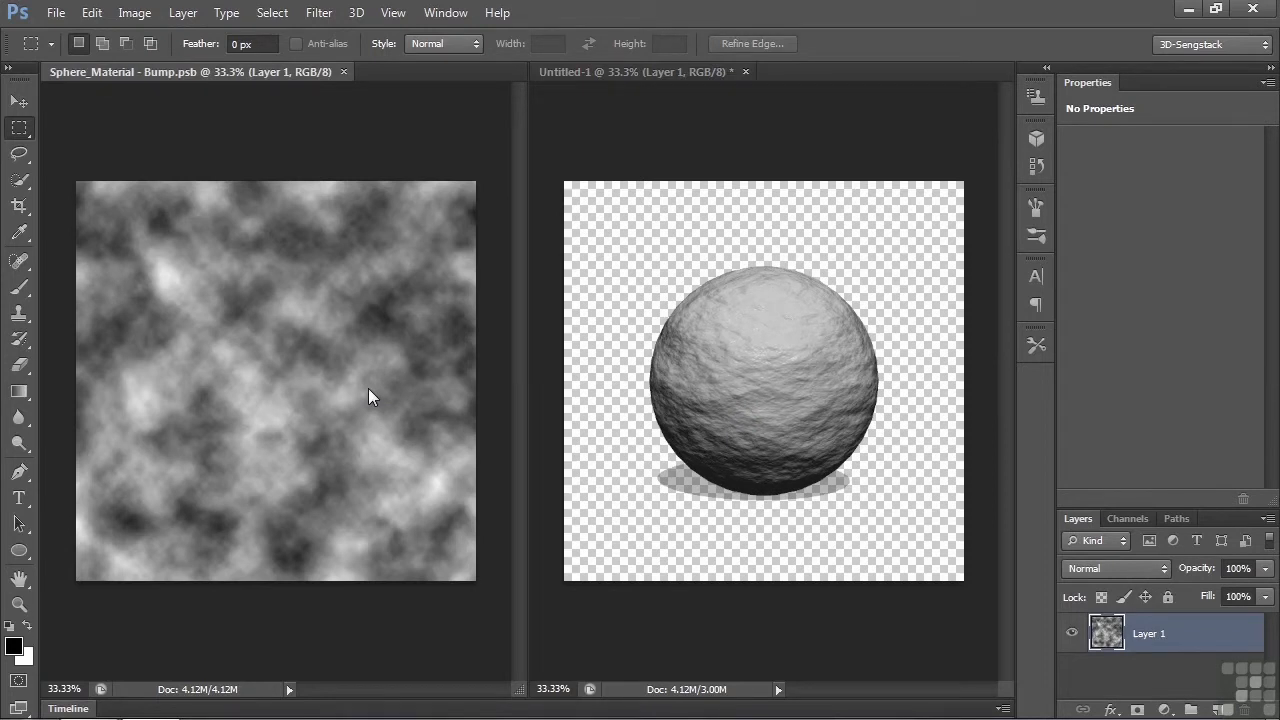
Step: Replace the bump texture's clouds with a vertical Render > Fibers pattern
{"action": "left_click", "coordinate": [319, 12]}
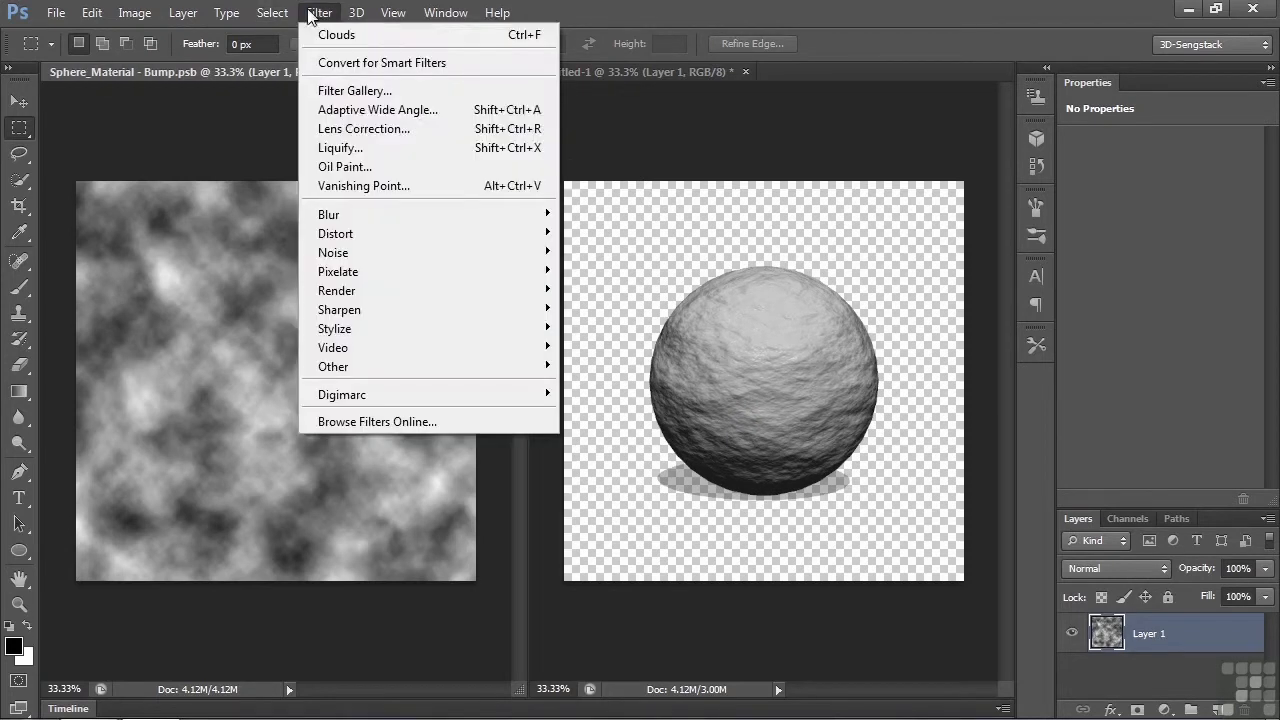
{"action": "mouse_move", "coordinate": [336, 290]}
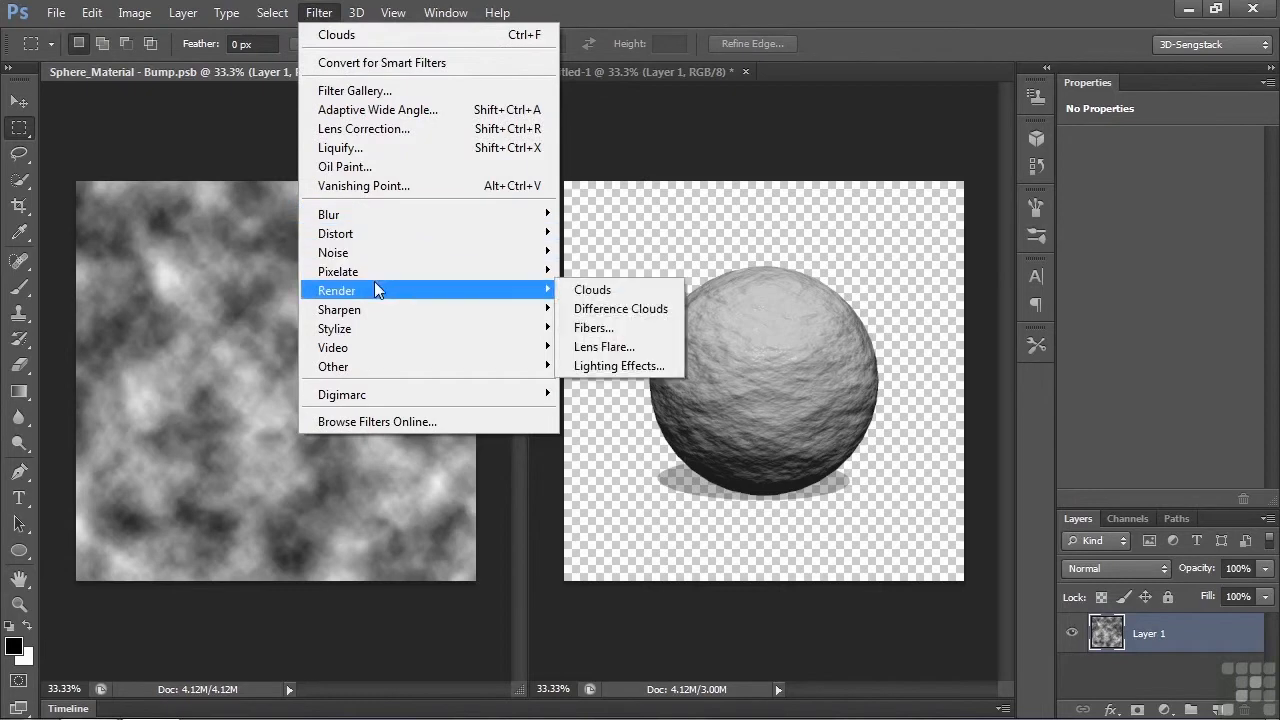
{"action": "left_click", "coordinate": [593, 328]}
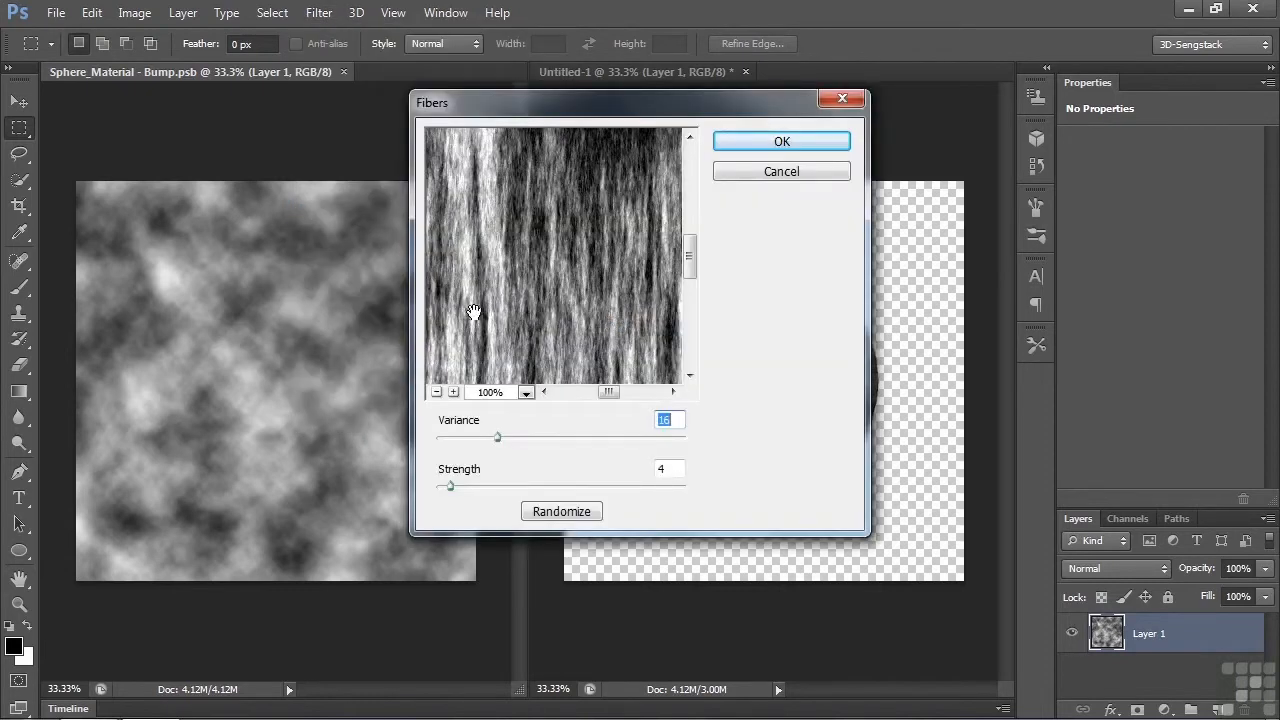
{"action": "left_click", "coordinate": [781, 141]}
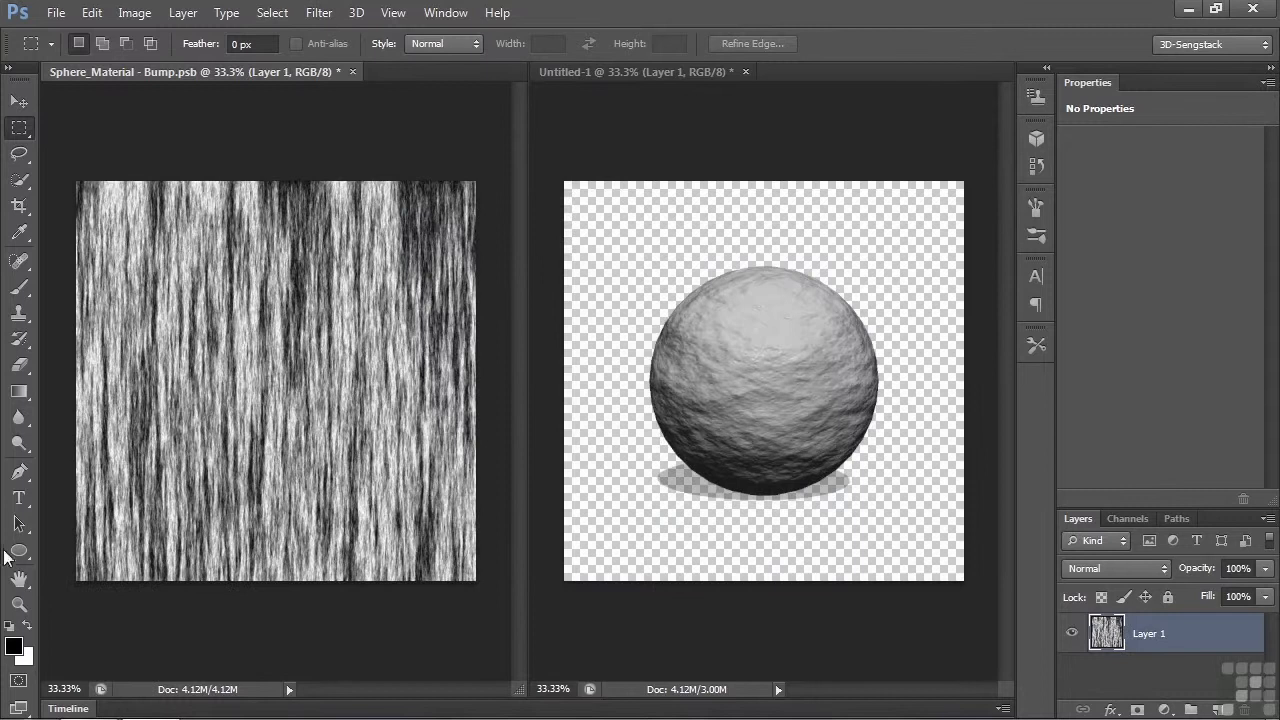
{"action": "mouse_move", "coordinate": [820, 388]}
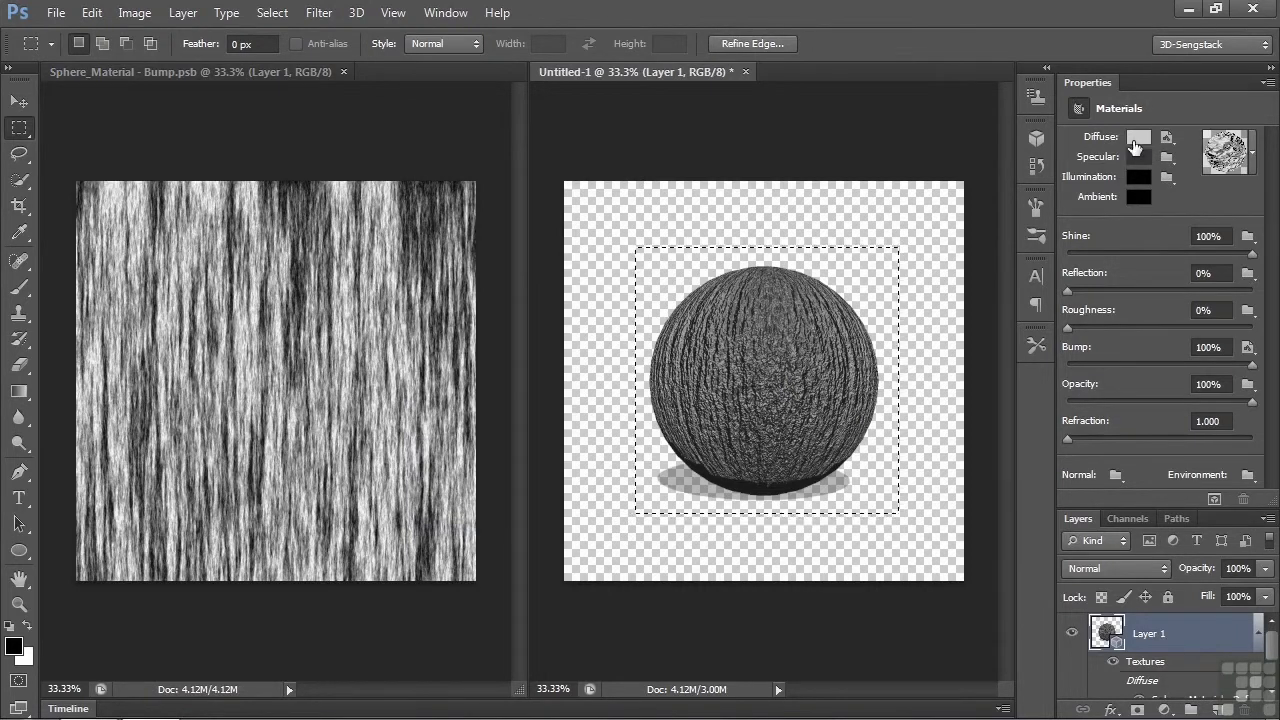
Step: Set the sphere's Diffuse colour to a light golden orange
{"action": "left_click", "coordinate": [1138, 136]}
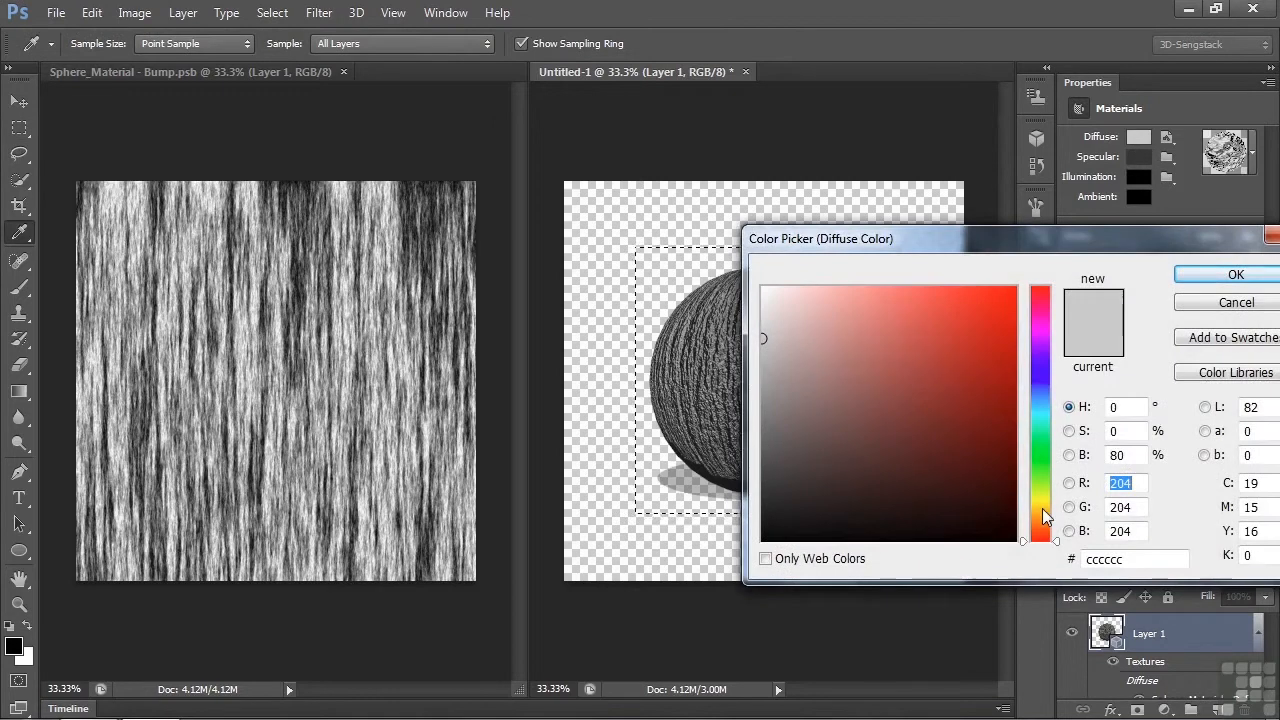
{"action": "left_click", "coordinate": [950, 318]}
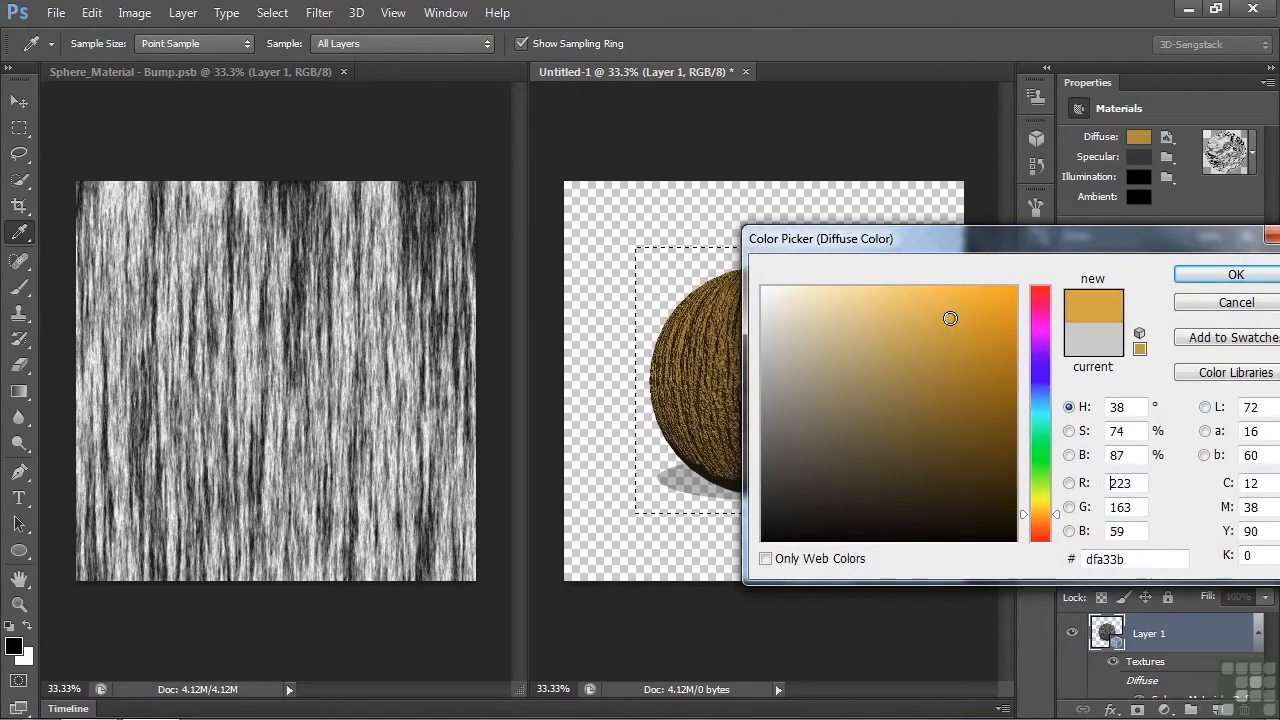
{"action": "left_click", "coordinate": [928, 310]}
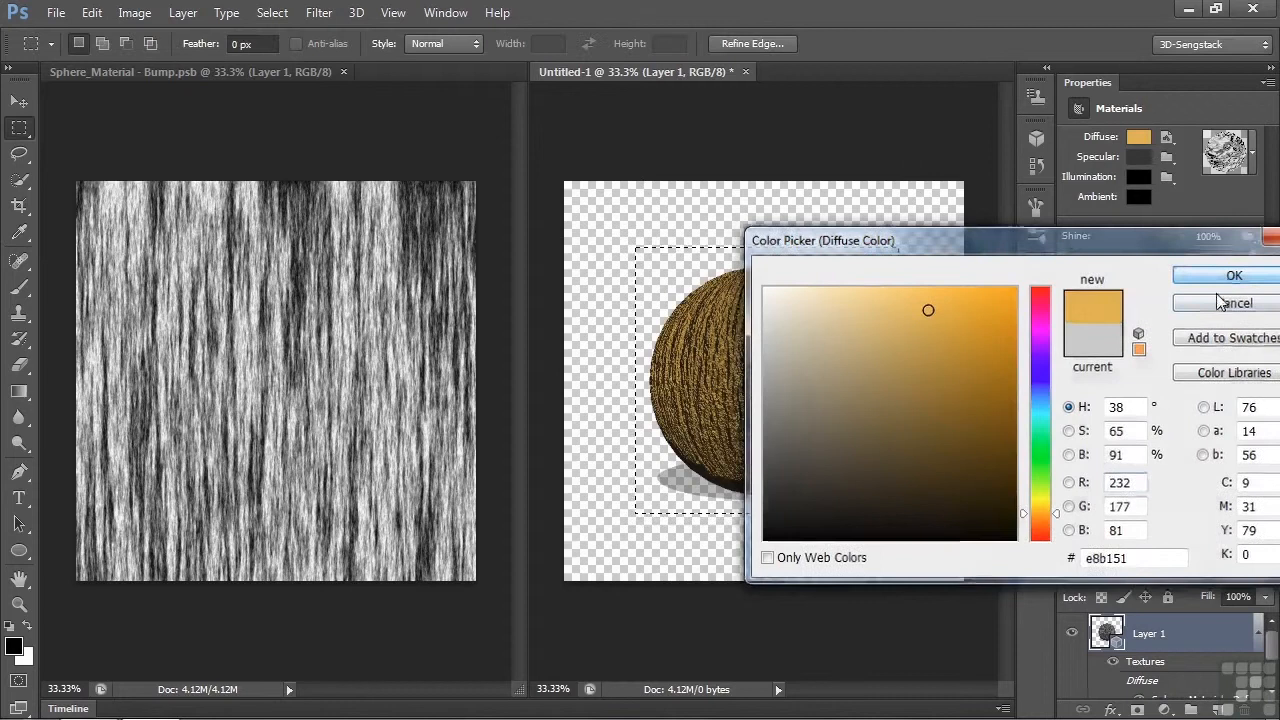
{"action": "left_click", "coordinate": [1234, 275]}
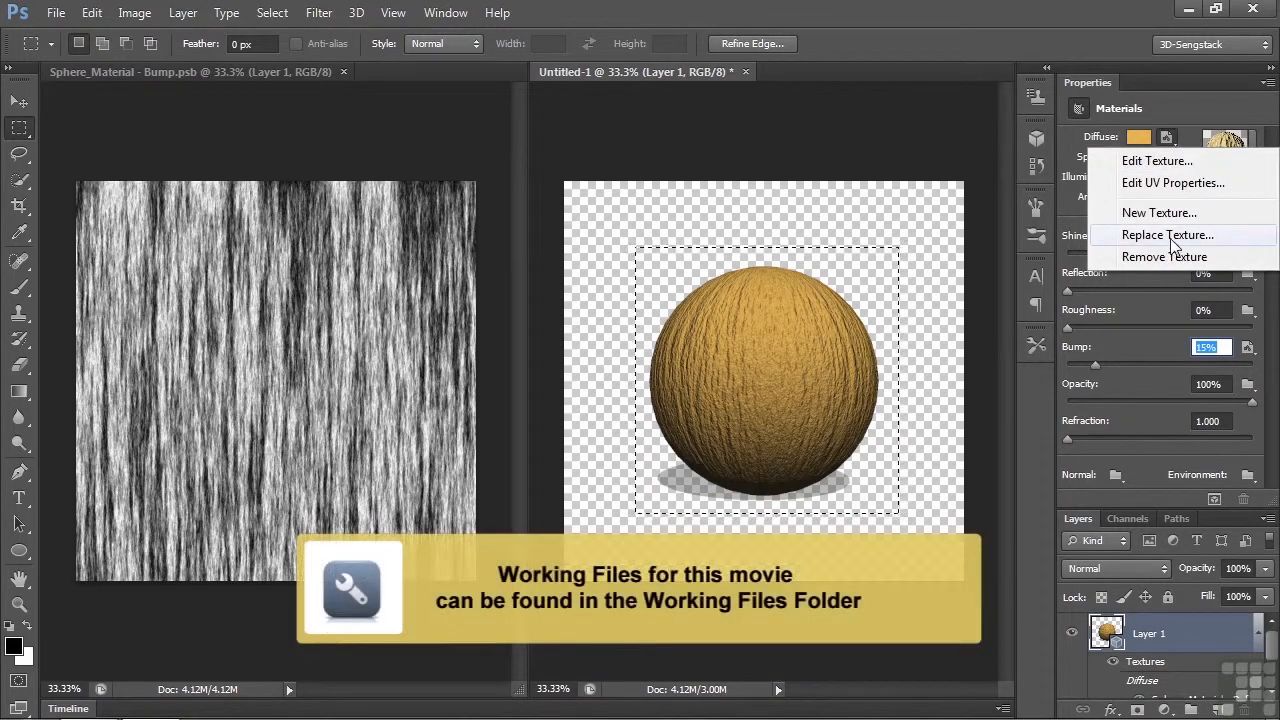
Step: Replace the diffuse texture with mars-topo.tiff from the NASA files folder
{"action": "left_click", "coordinate": [1167, 234]}
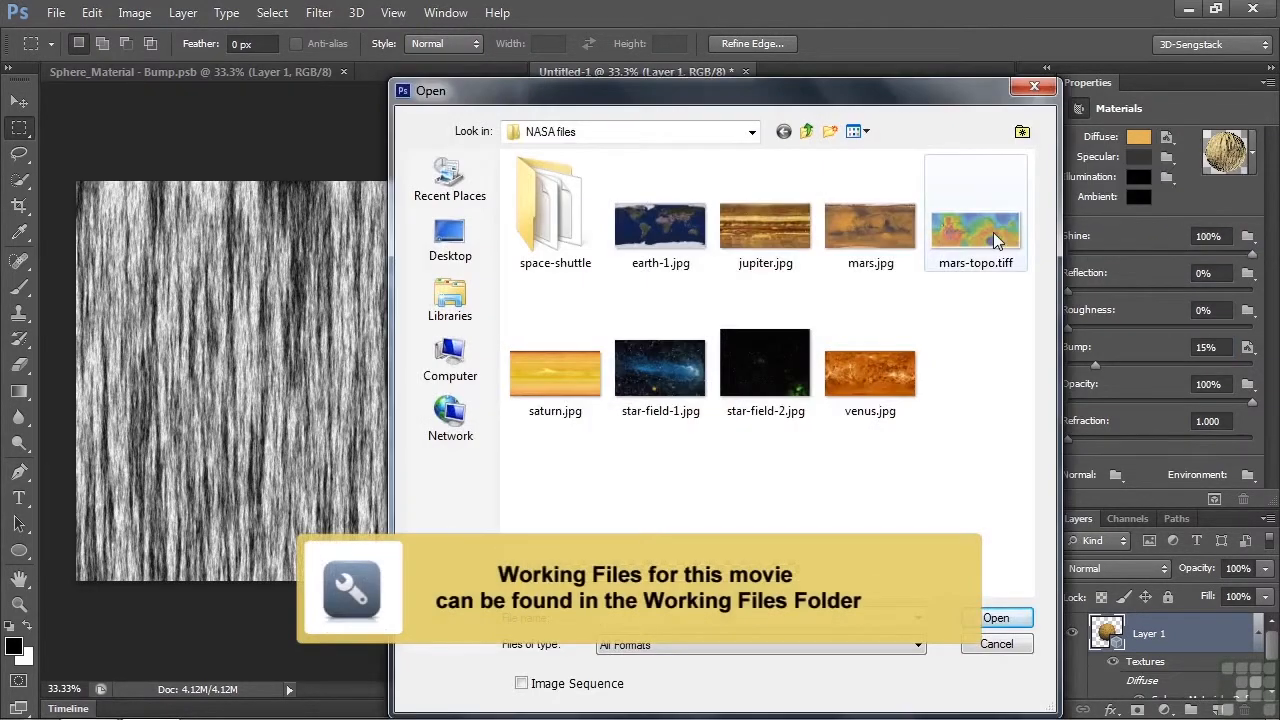
{"action": "left_click", "coordinate": [975, 210]}
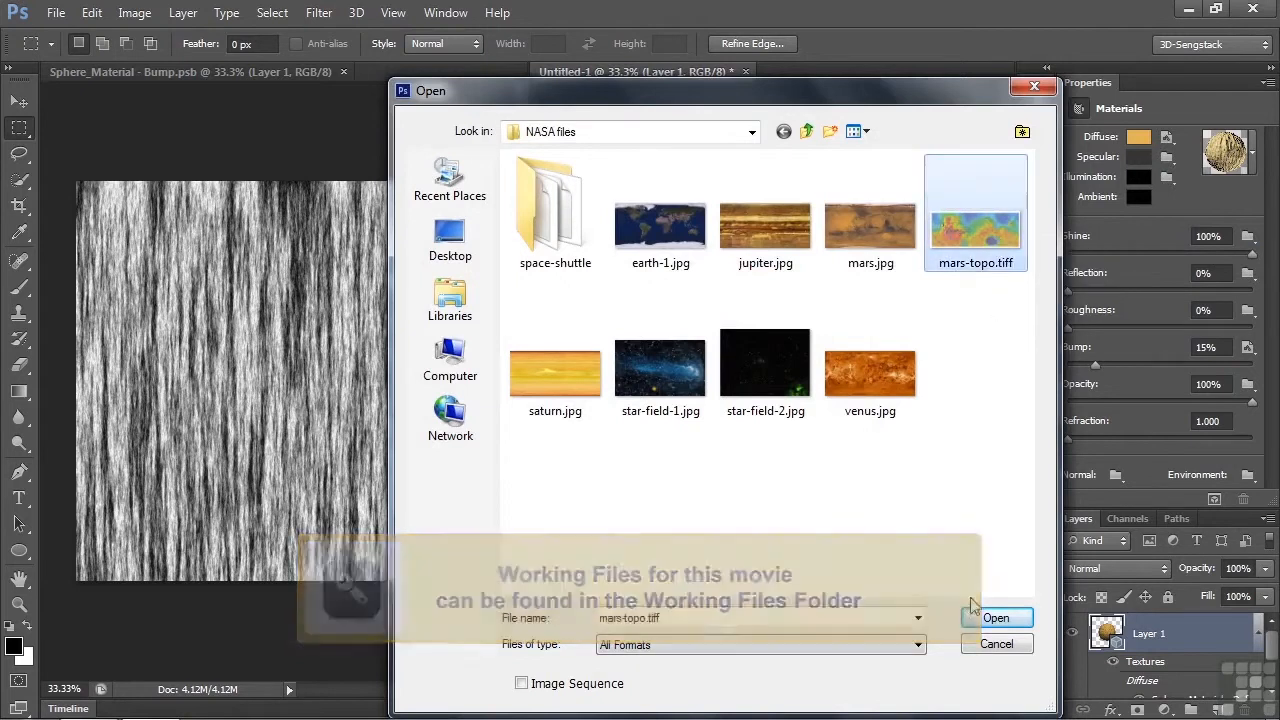
{"action": "left_click", "coordinate": [996, 617]}
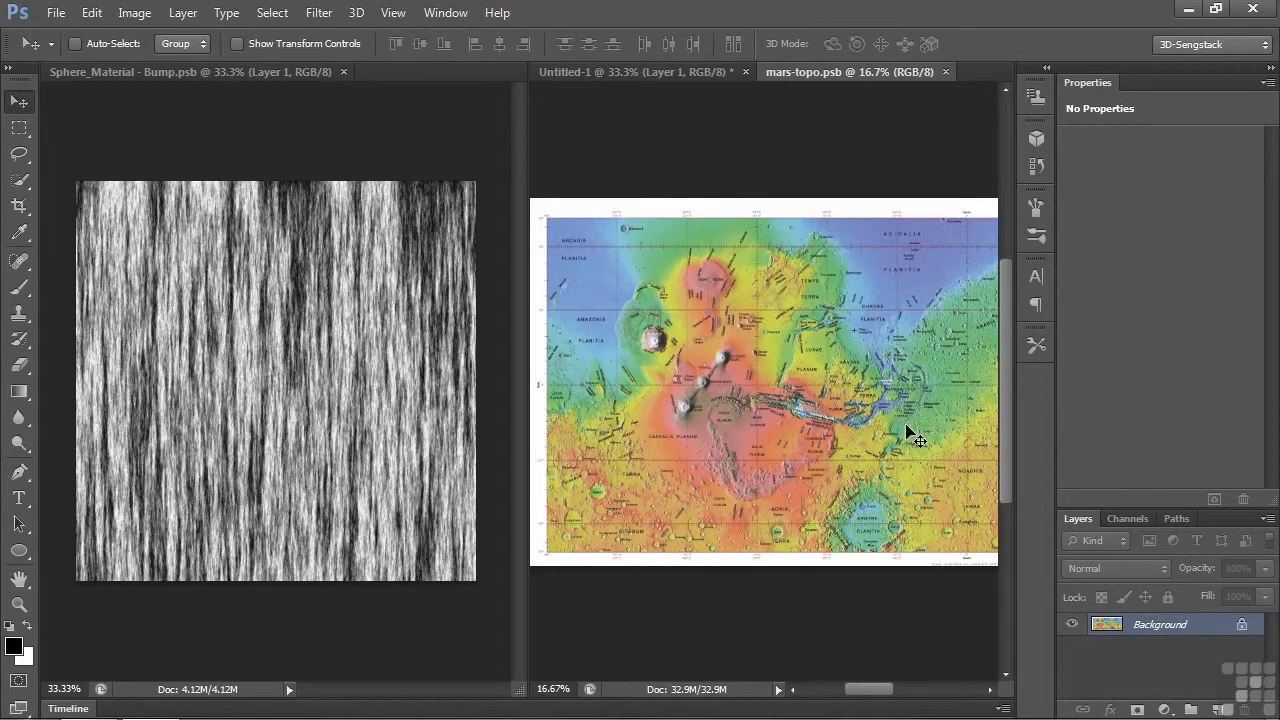
{"action": "mouse_move", "coordinate": [1208, 635]}
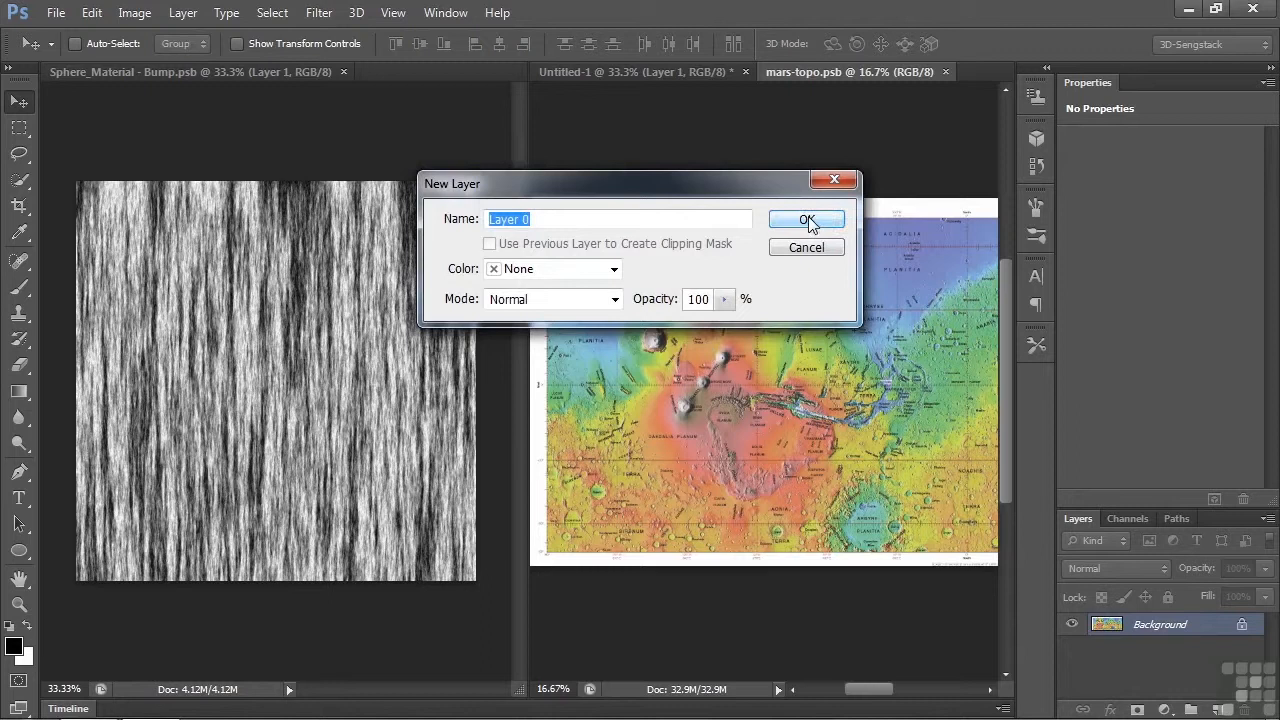
Step: Convert the Background to Layer 0 and stretch the Mars map to fill the canvas
{"action": "left_click", "coordinate": [806, 219]}
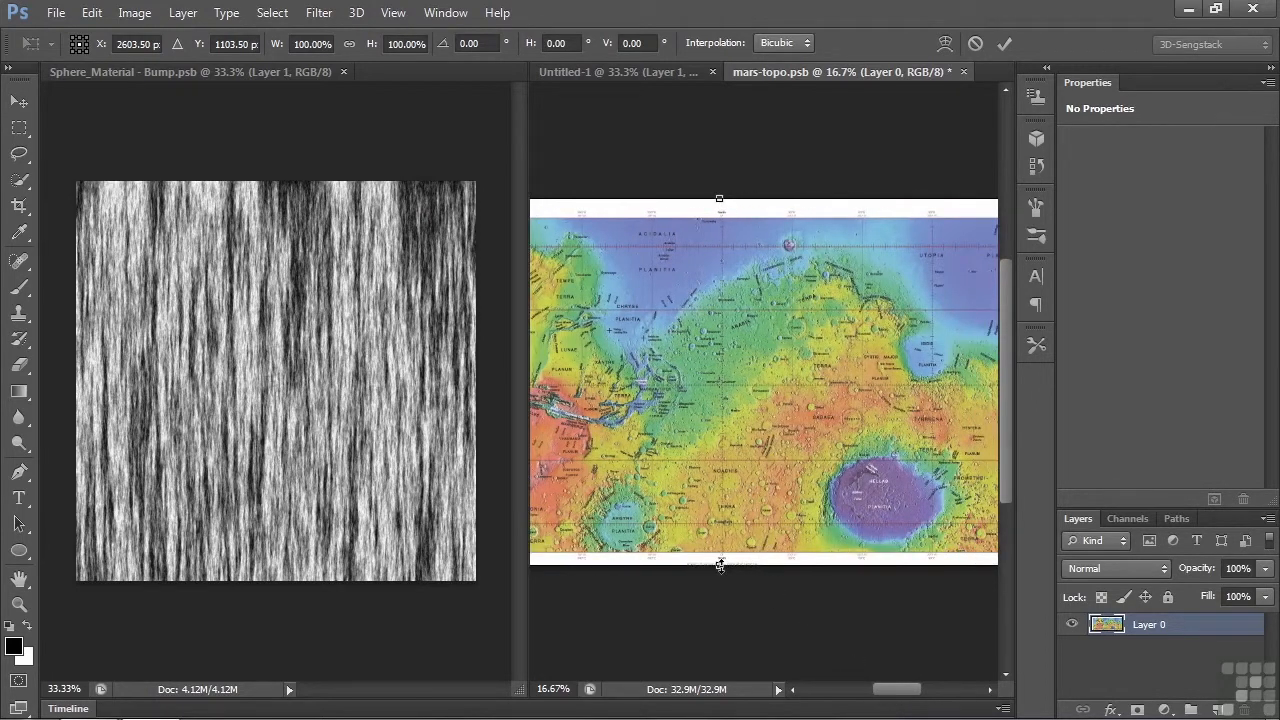
{"action": "left_click_drag", "start_coordinate": [719, 565], "coordinate": [719, 578]}
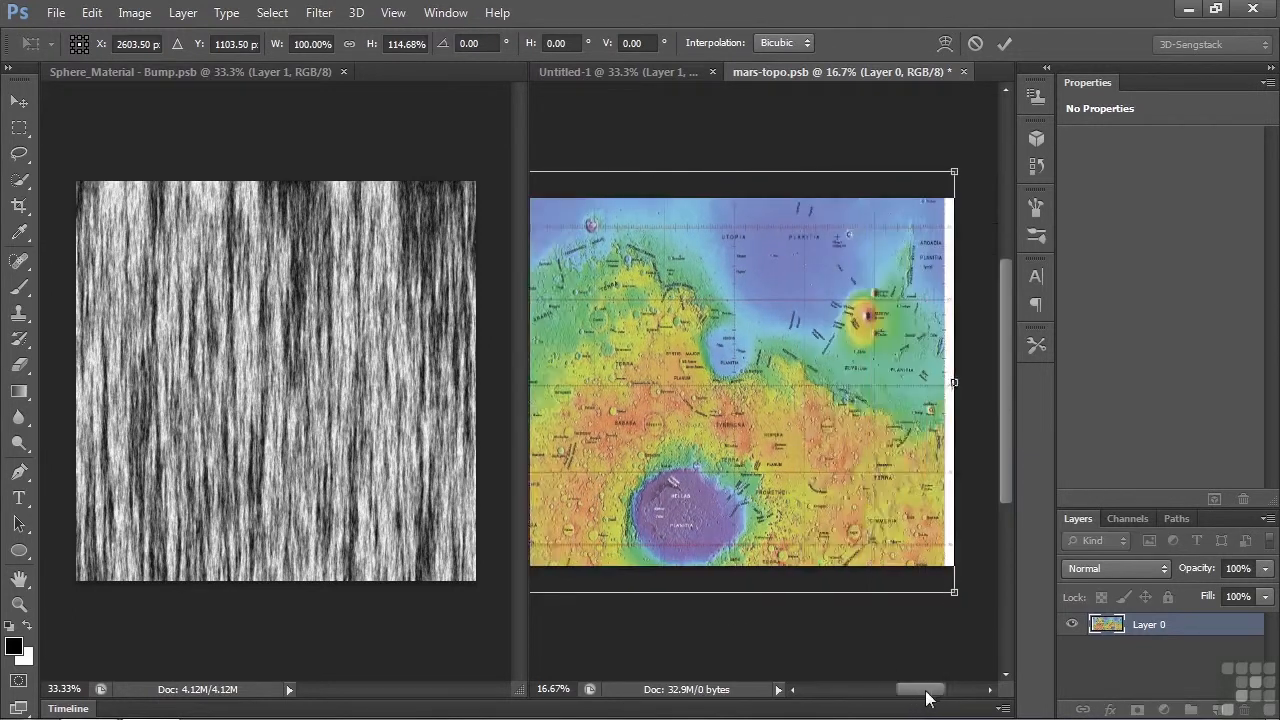
{"action": "left_click_drag", "start_coordinate": [953, 382], "coordinate": [827, 382]}
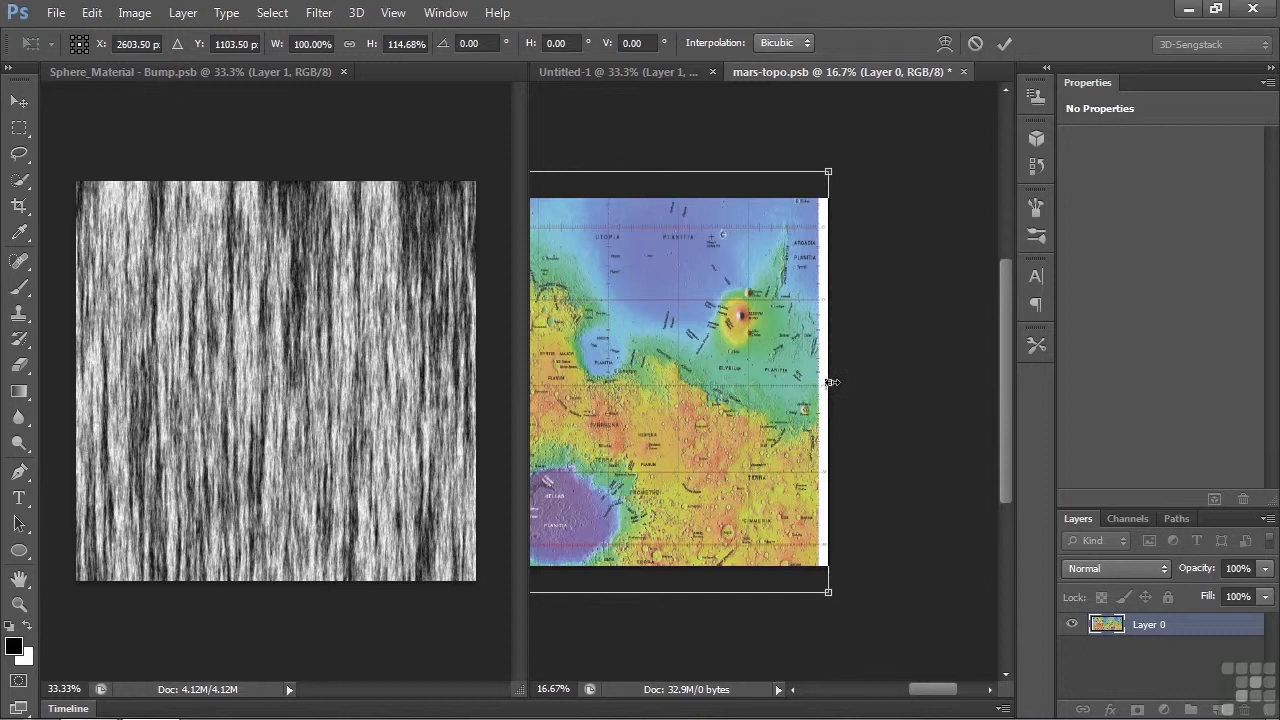
{"action": "left_click_drag", "start_coordinate": [827, 383], "coordinate": [853, 383]}
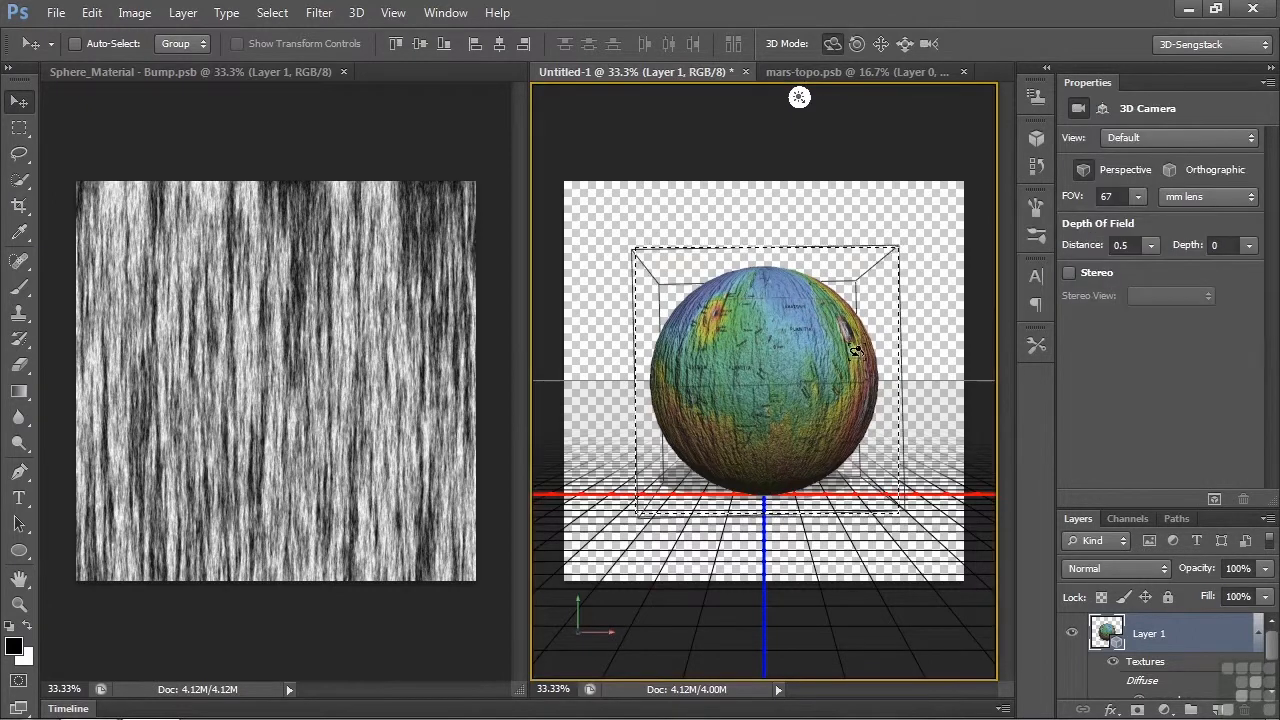
Step: Select the sphere mesh and turn the Mars canyon side to face front
{"action": "left_click", "coordinate": [763, 380]}
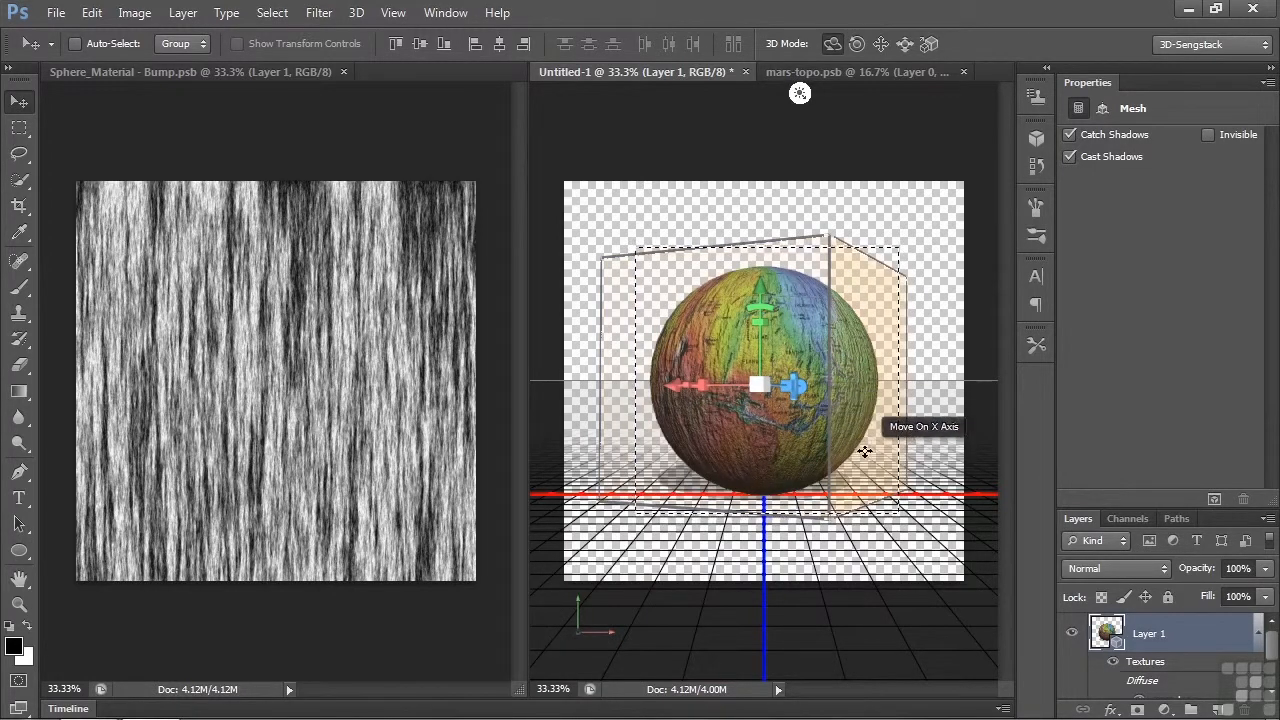
{"action": "mouse_move", "coordinate": [736, 294]}
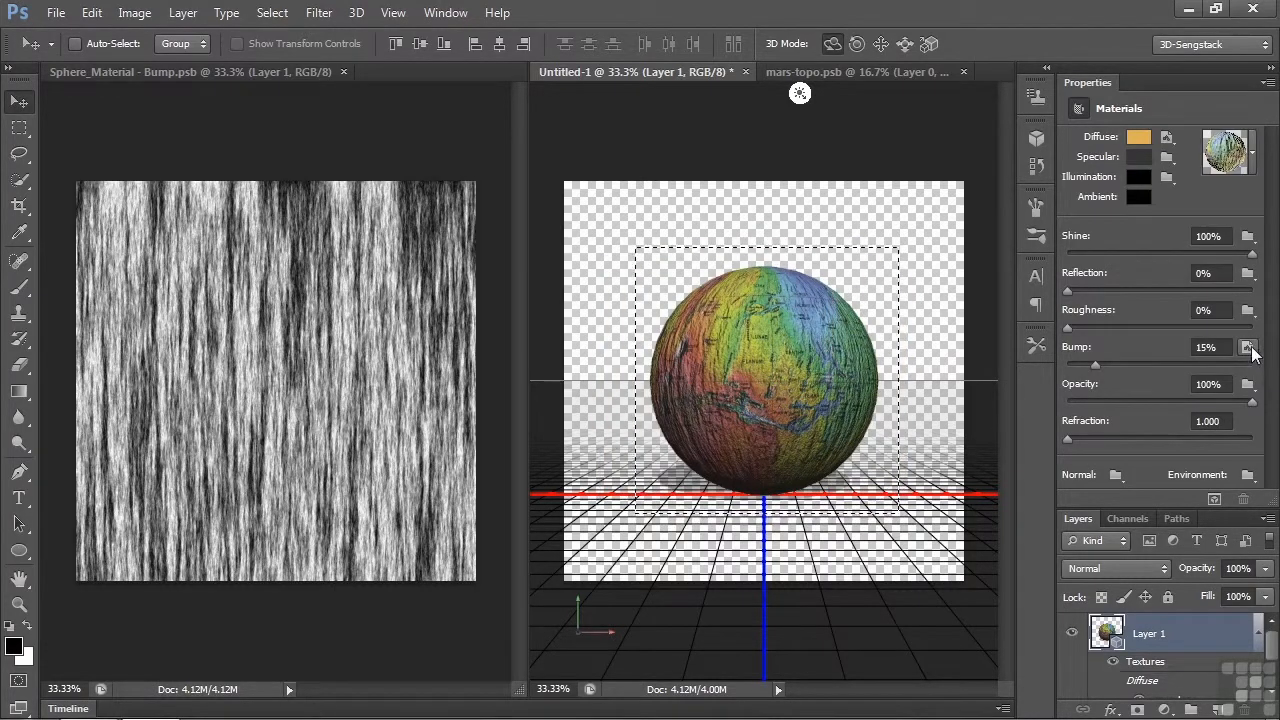
Step: Replace the bump texture with the Mars map and set bump strength to 45%
{"action": "left_click", "coordinate": [1248, 347]}
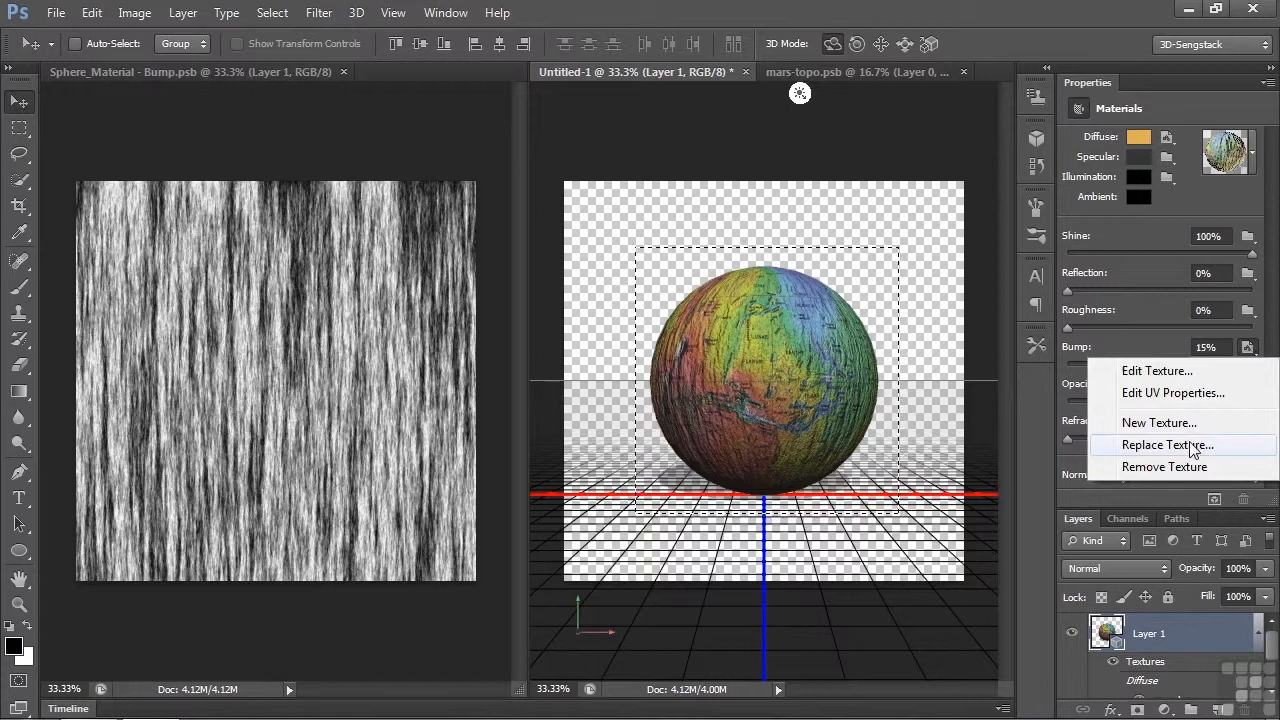
{"action": "left_click", "coordinate": [1167, 444]}
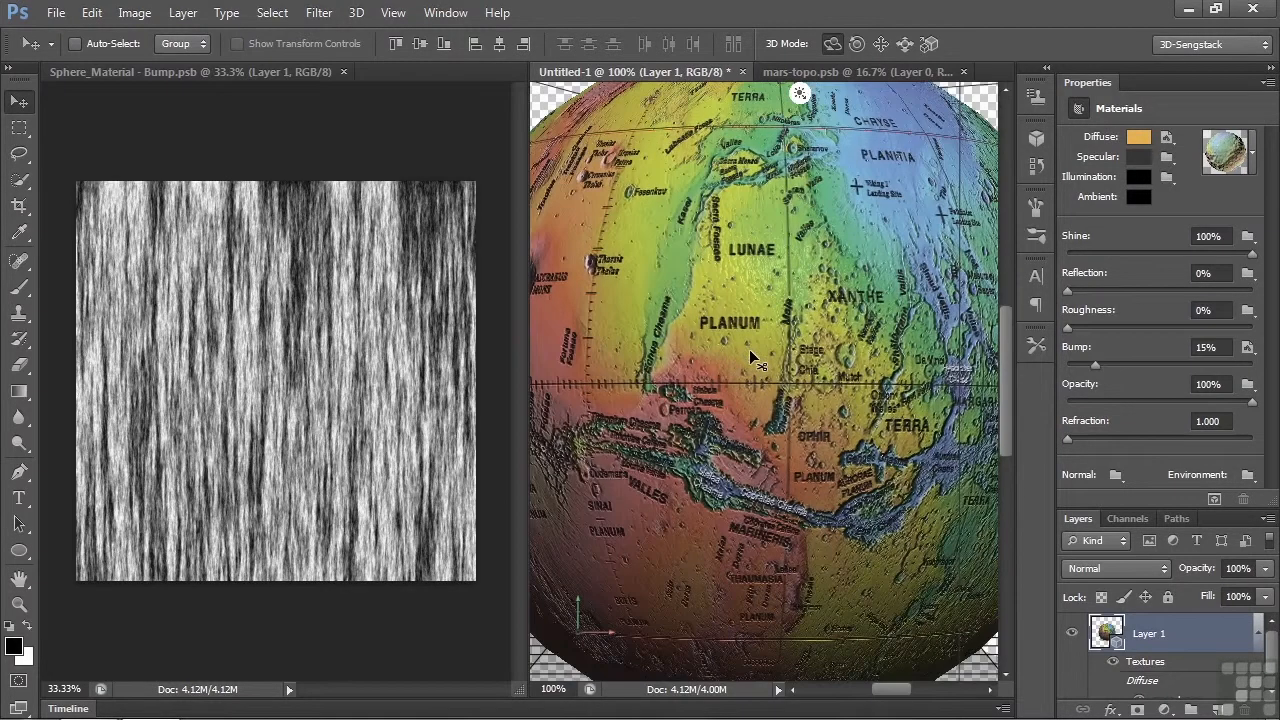
{"action": "triple_click", "coordinate": [1208, 347]}
{"action": "type", "text": "45"}
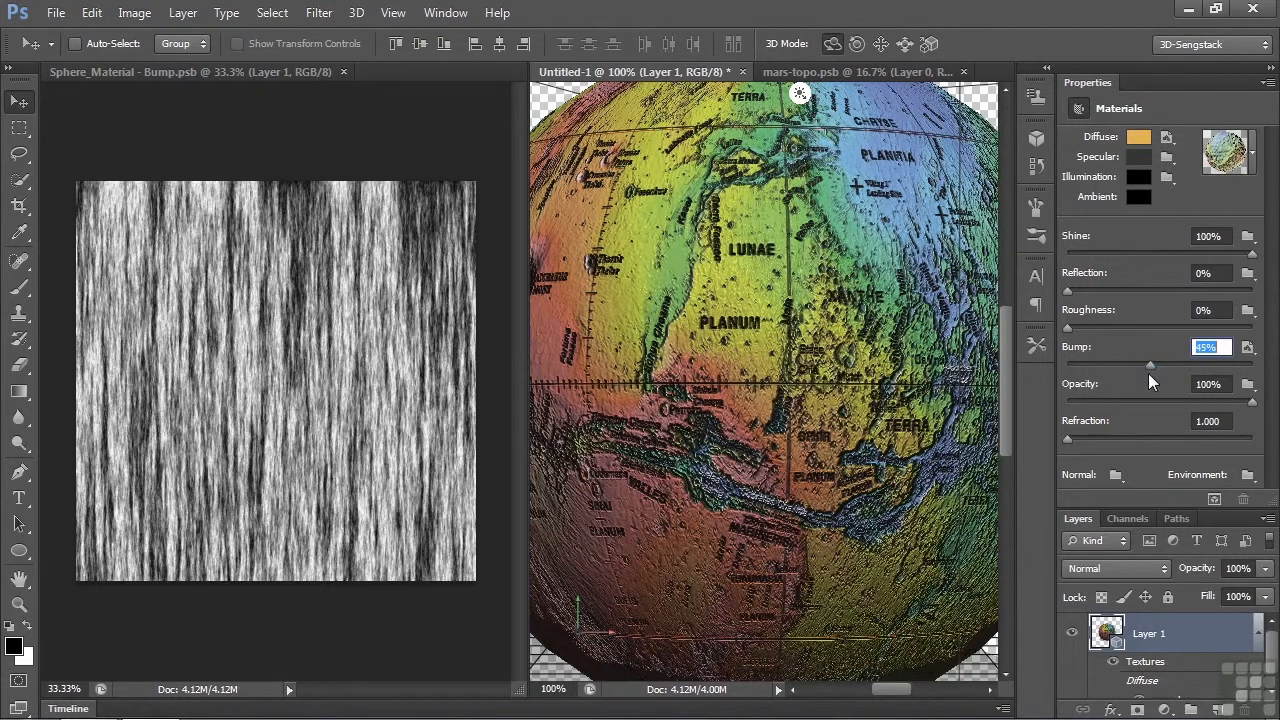
Step: Replace the diffuse texture with jupiter.jpg, keeping the Mars bump at 45%
{"action": "left_click", "coordinate": [1166, 137]}
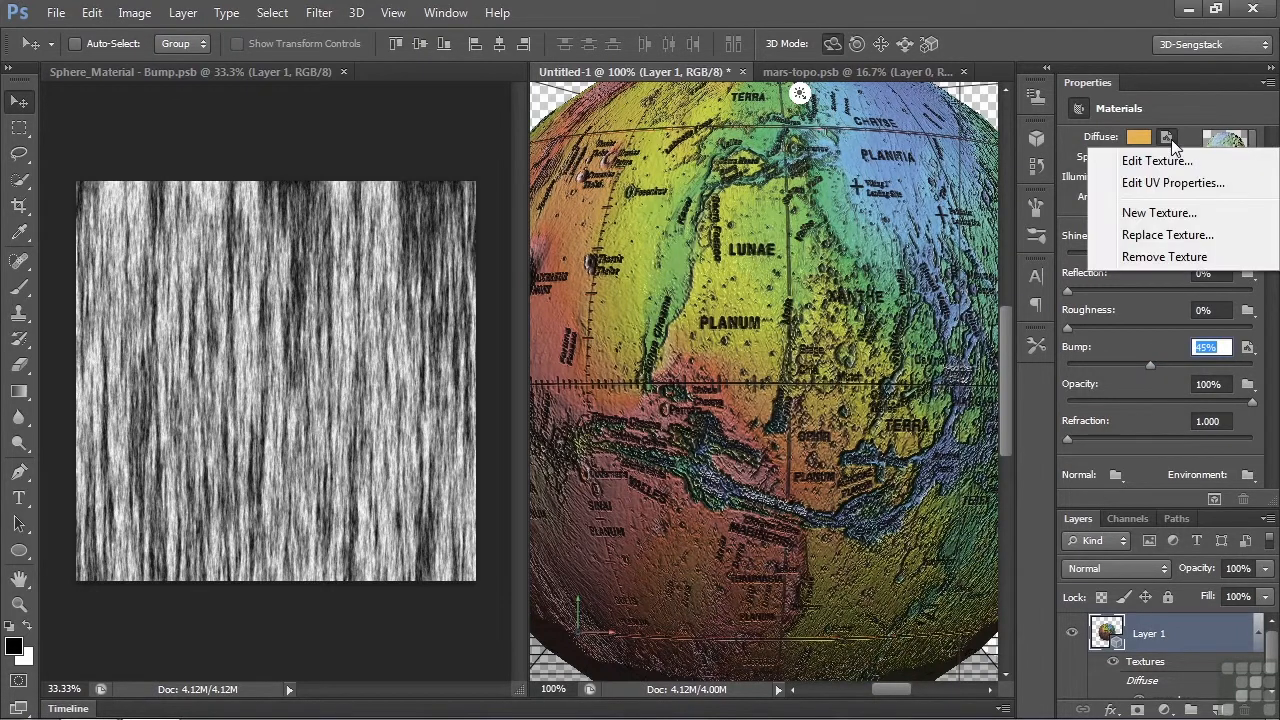
{"action": "left_click", "coordinate": [1167, 234]}
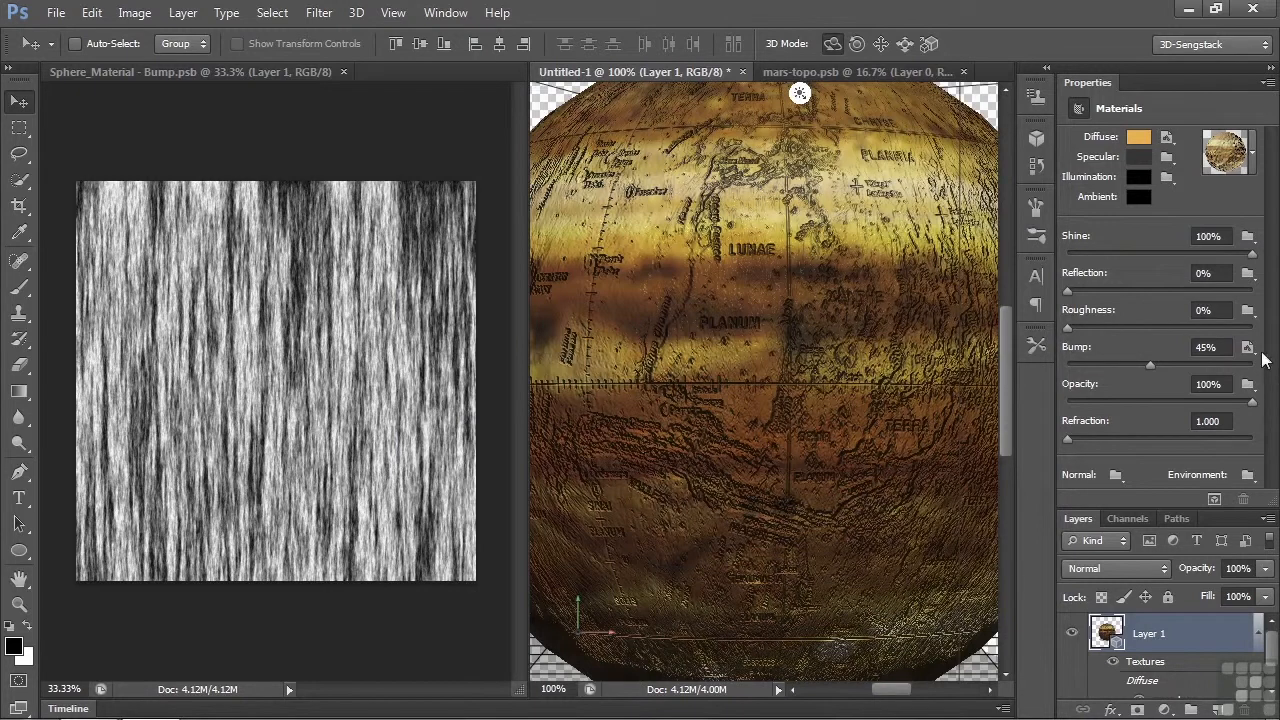
{"action": "left_click", "coordinate": [1247, 347]}
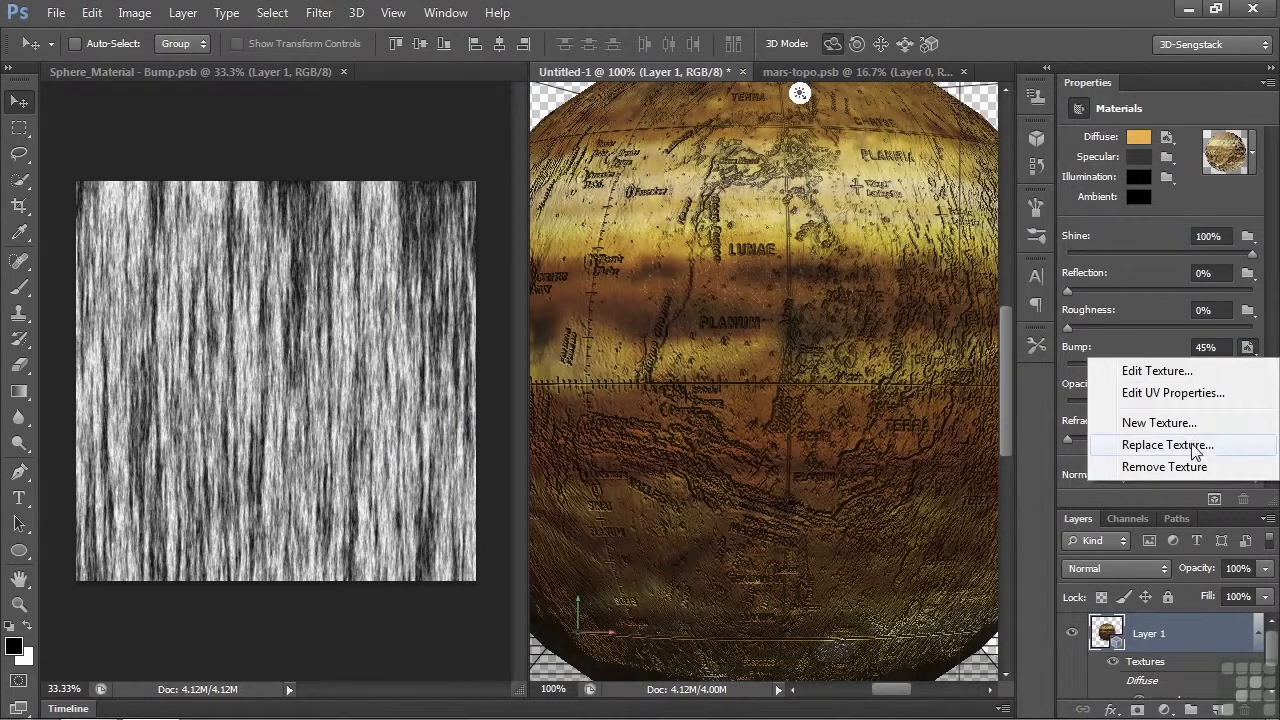